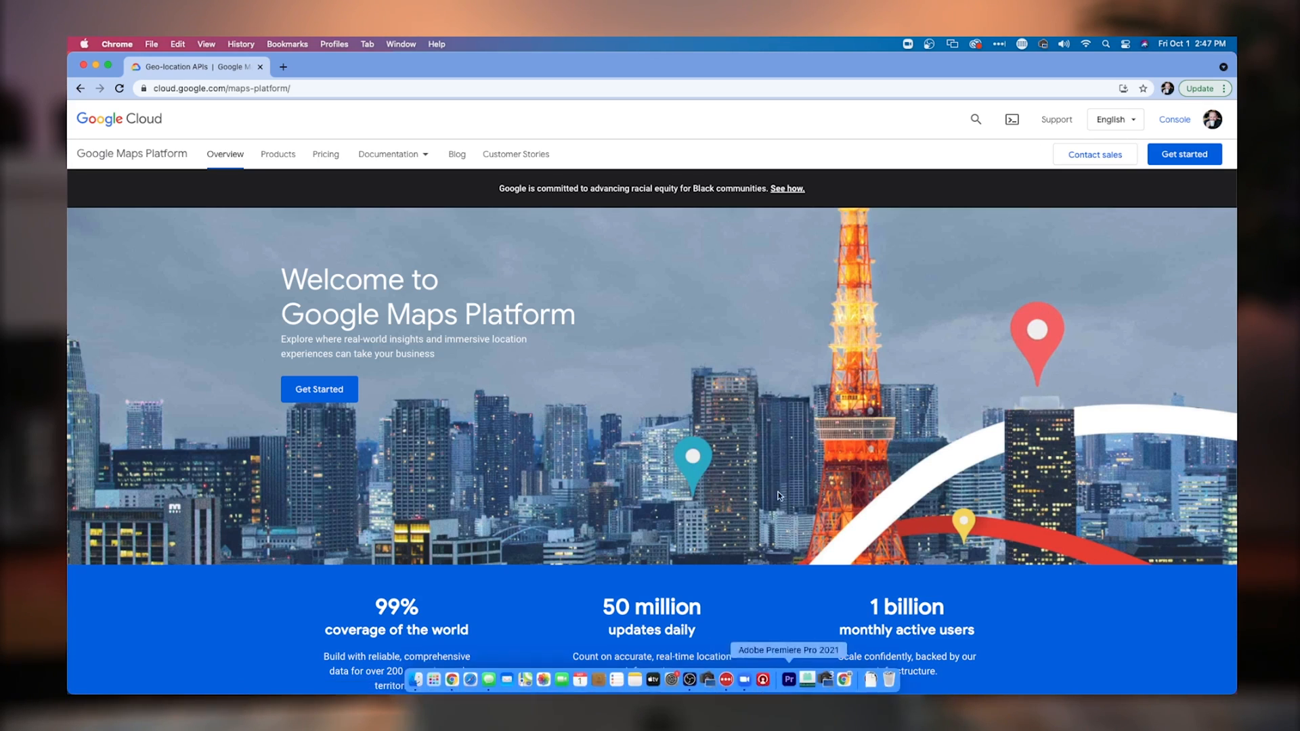
mouse_move(497, 301)
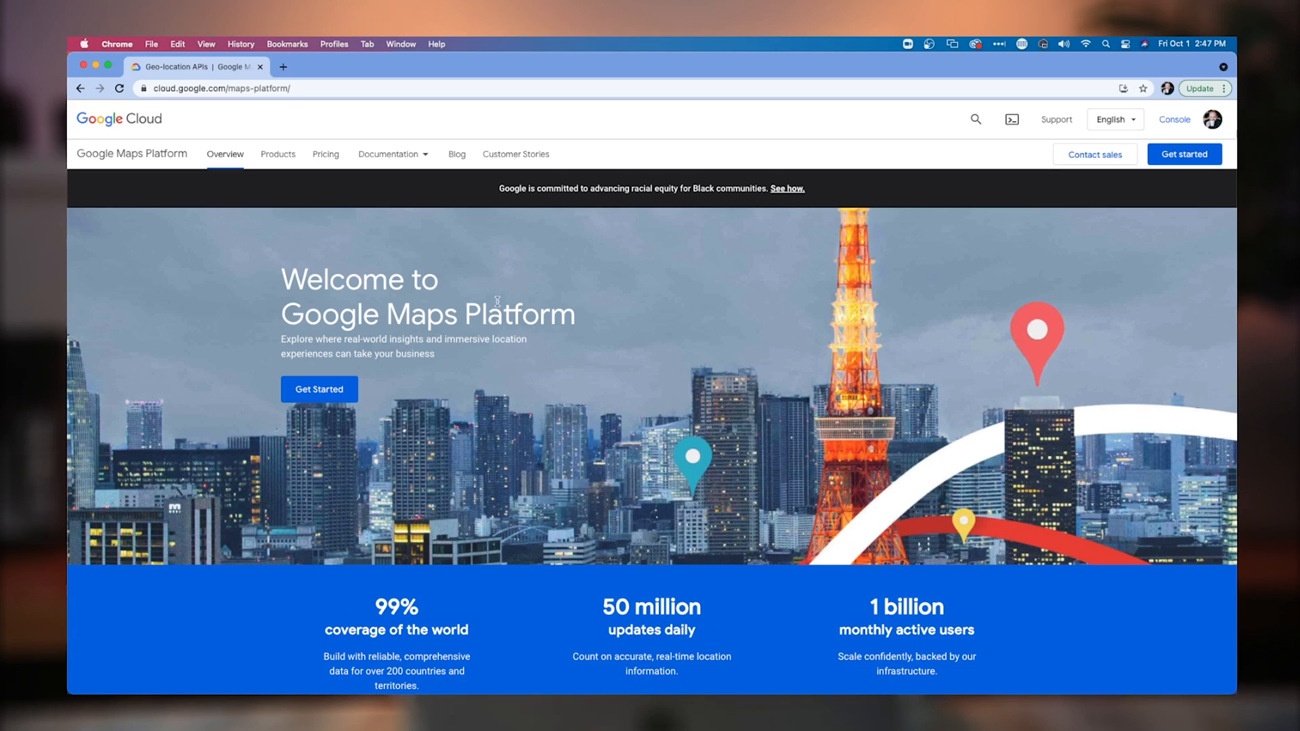
mouse_move(1075, 217)
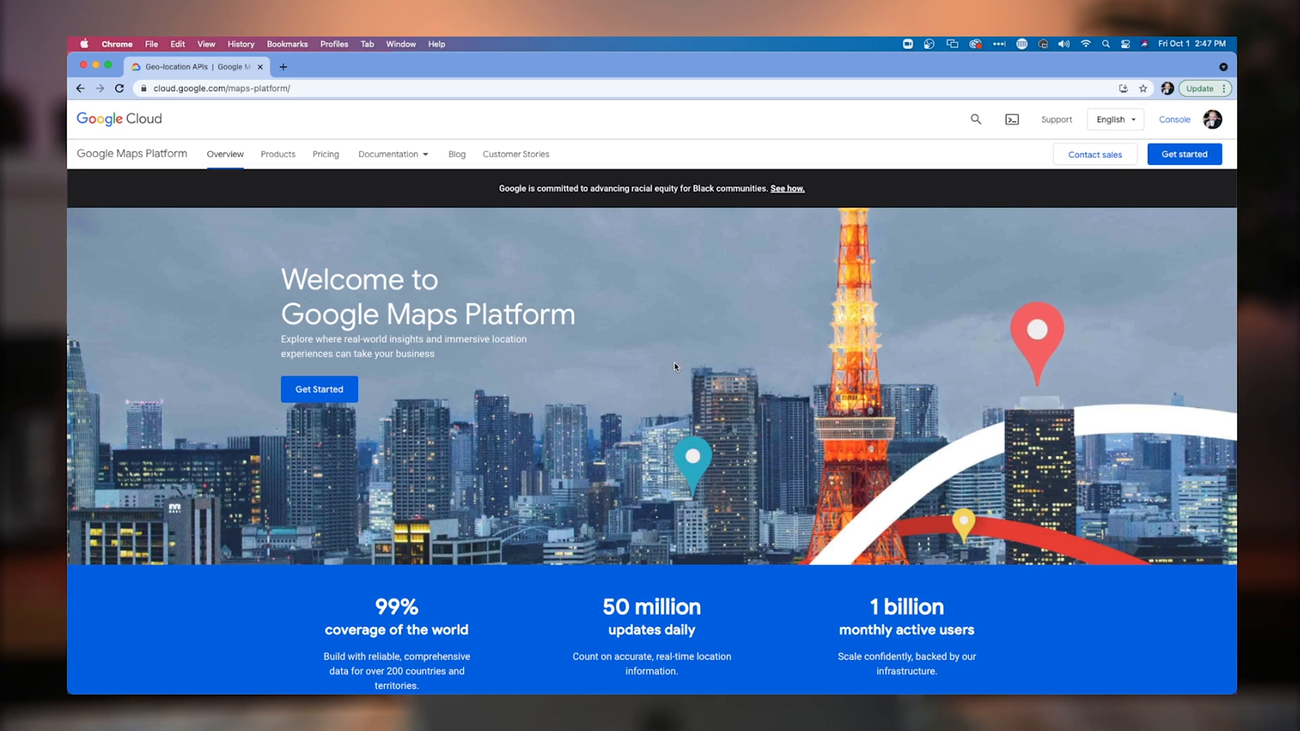
mouse_move(1066, 208)
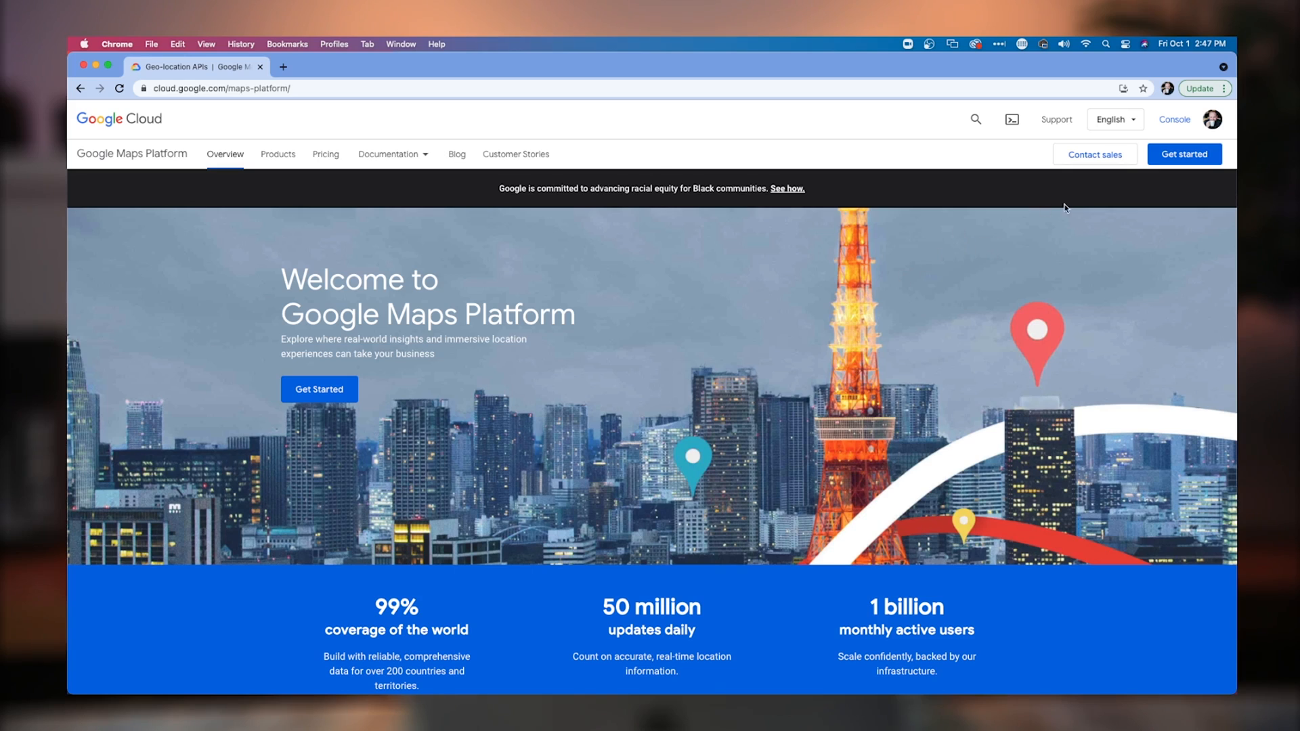
mouse_move(459, 376)
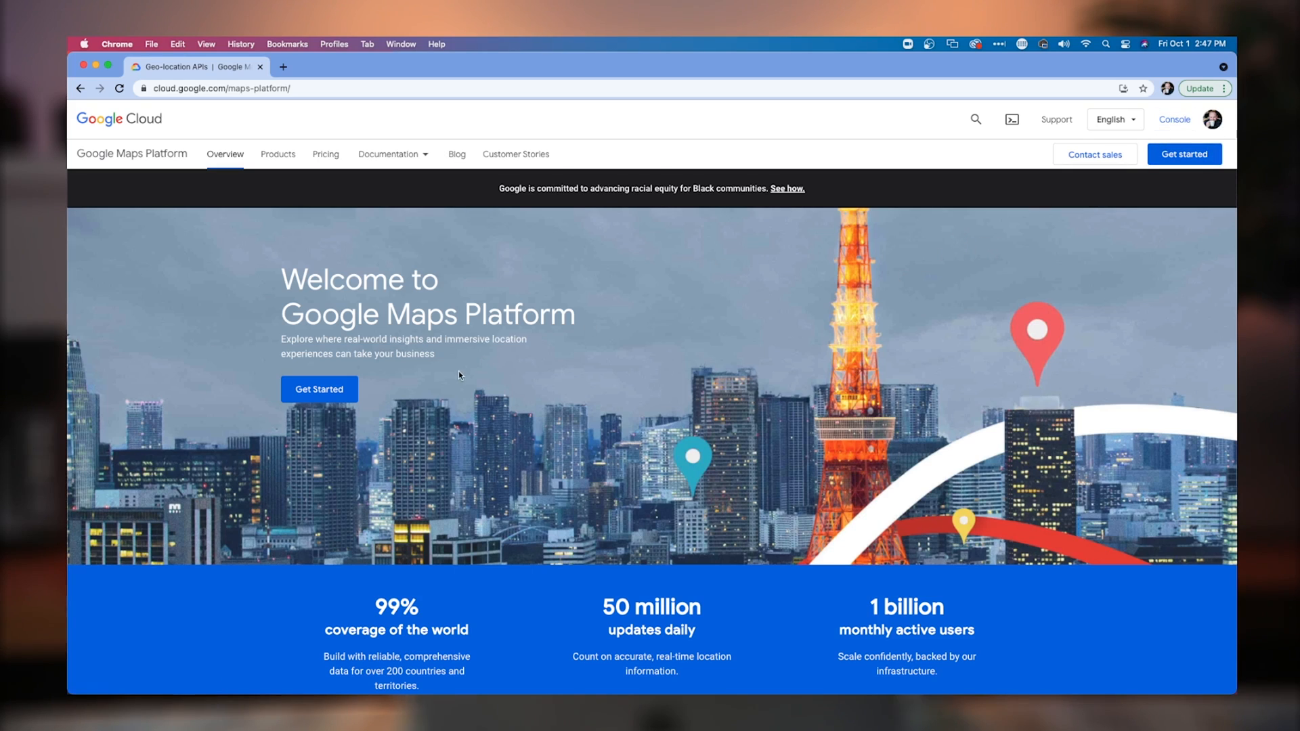
mouse_move(319, 390)
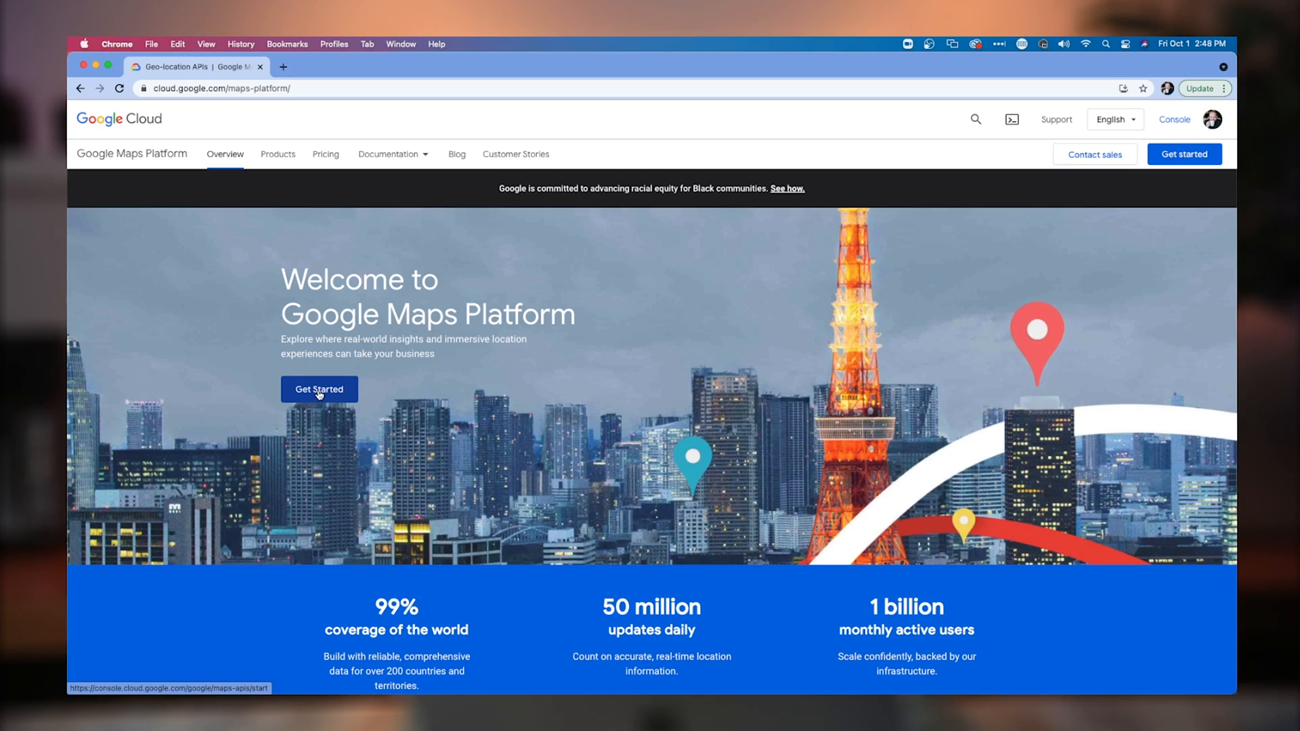
Create a Google Cloud project named 'Test Map API' from the Maps Platform start page.
click(319, 389)
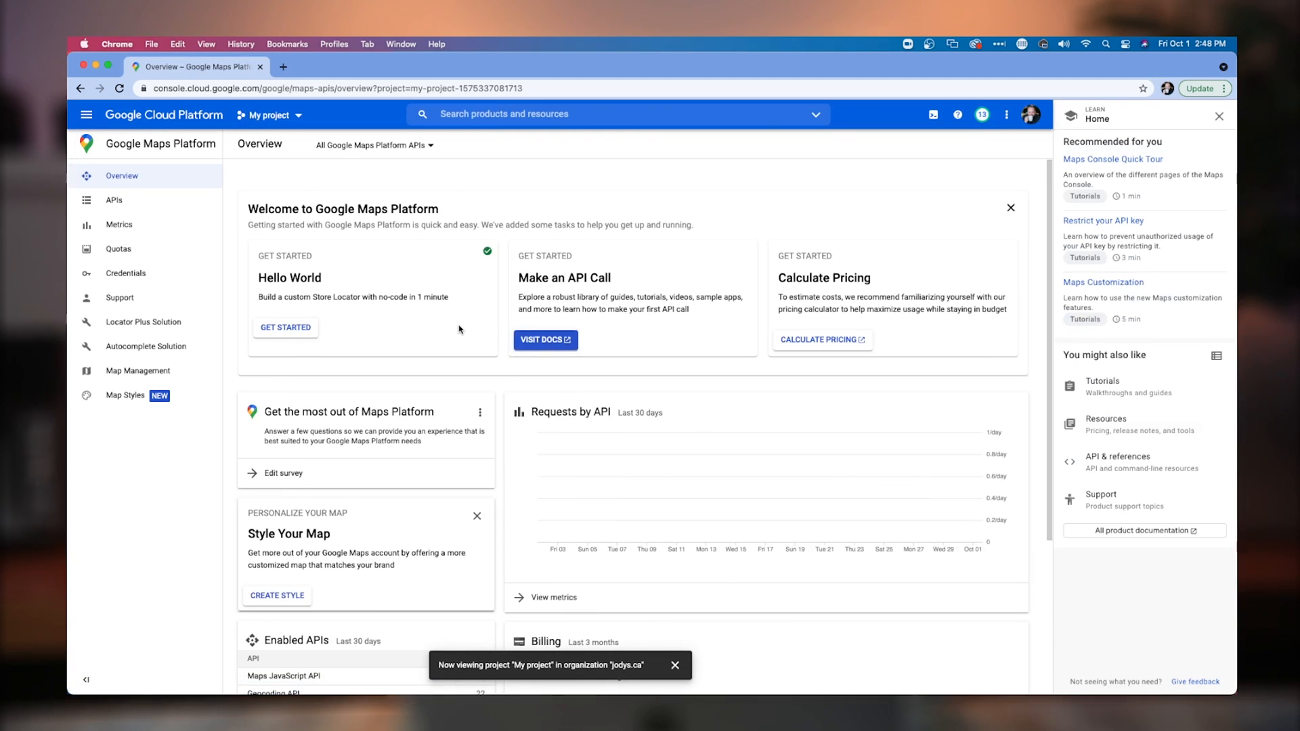
click(267, 114)
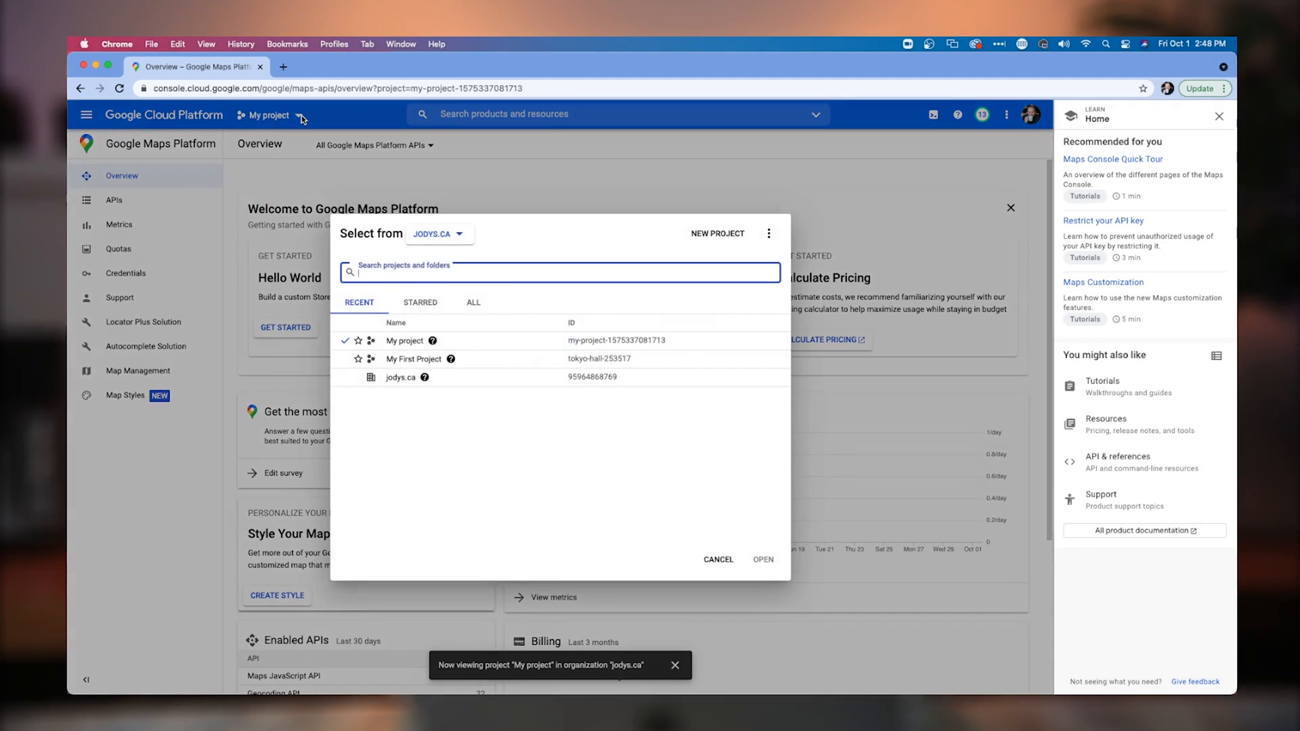
mouse_move(736, 255)
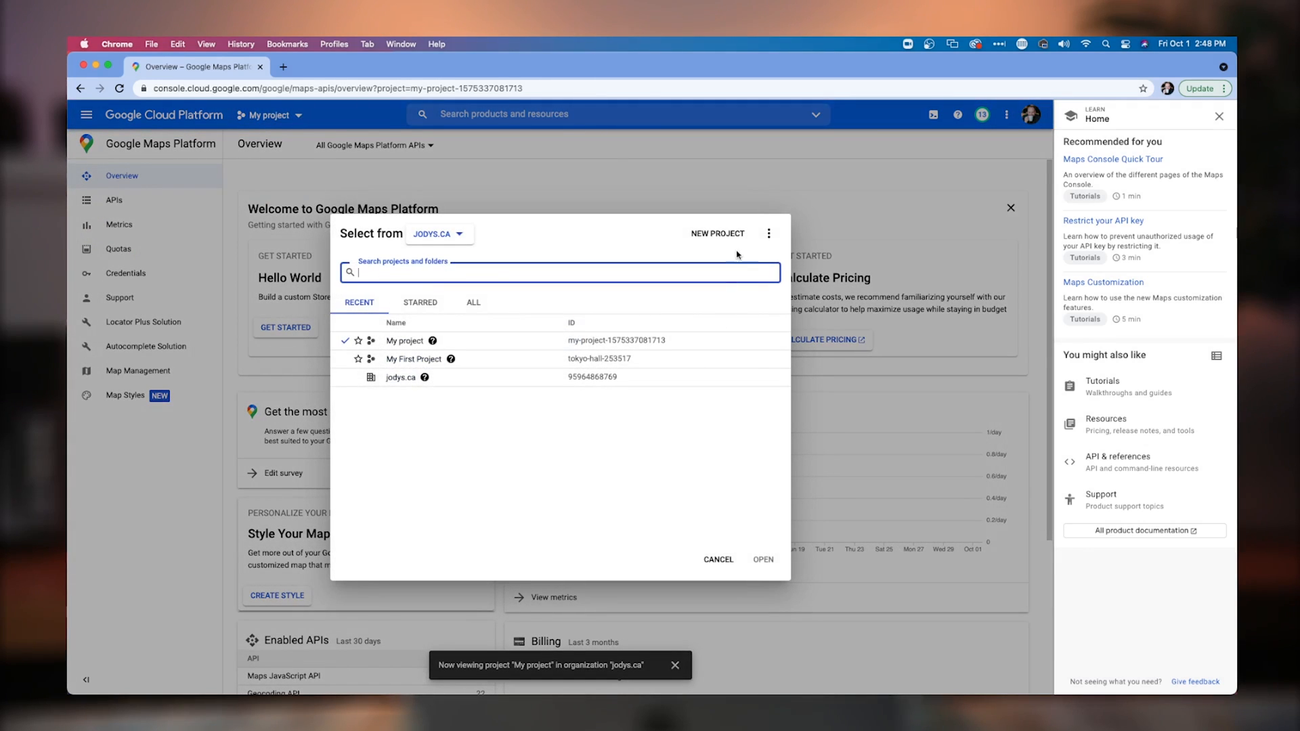
click(719, 560)
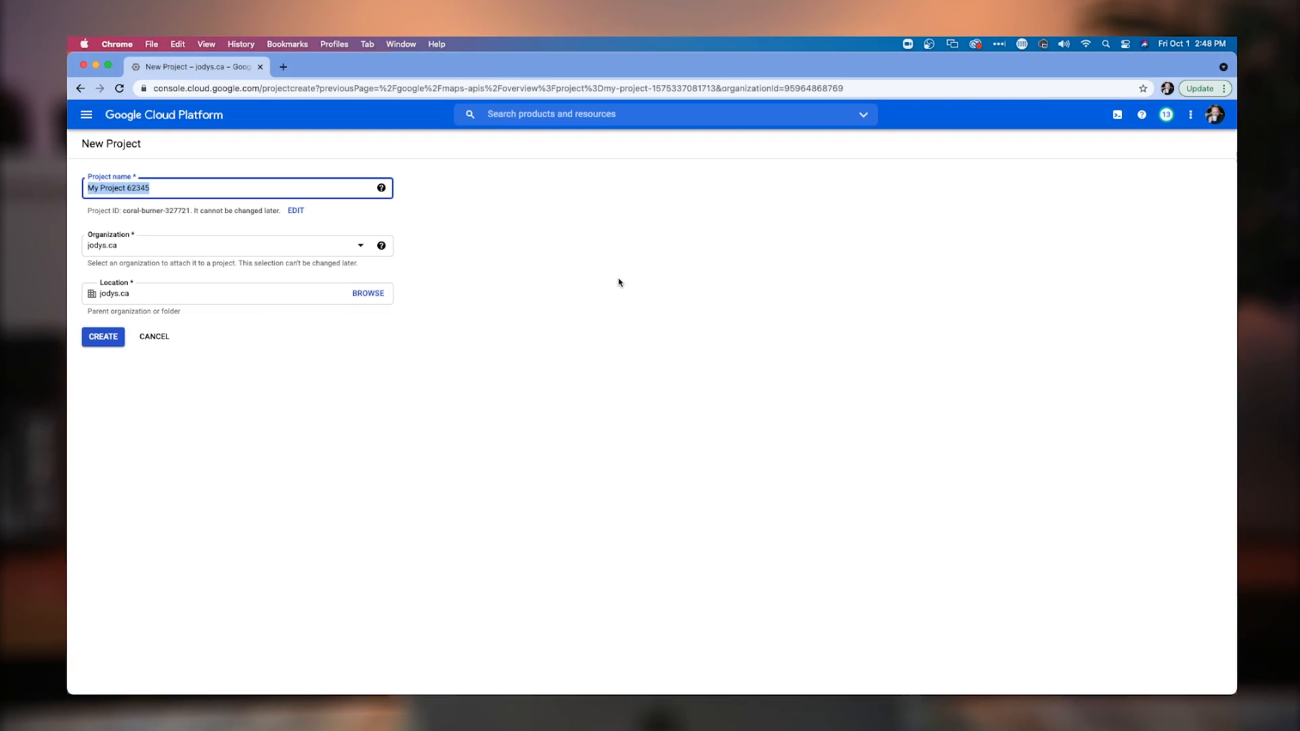
text(T)
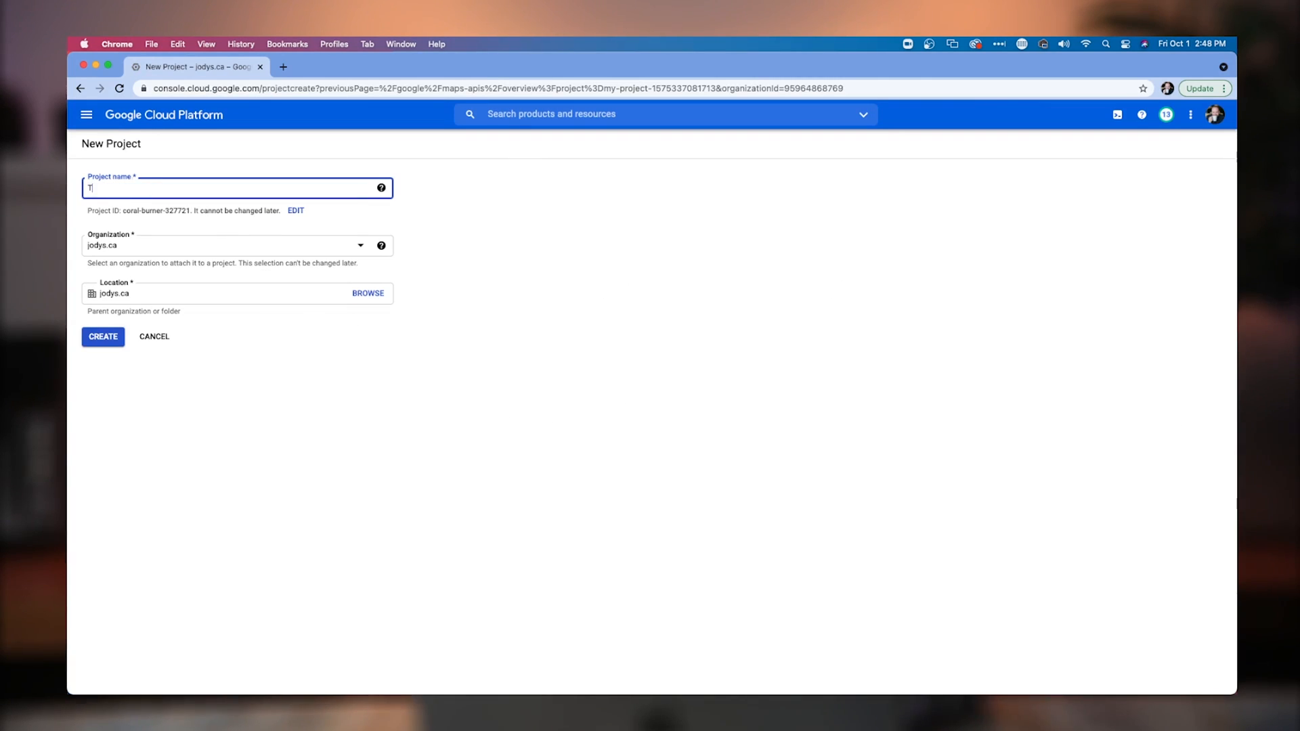
text(Test Map)
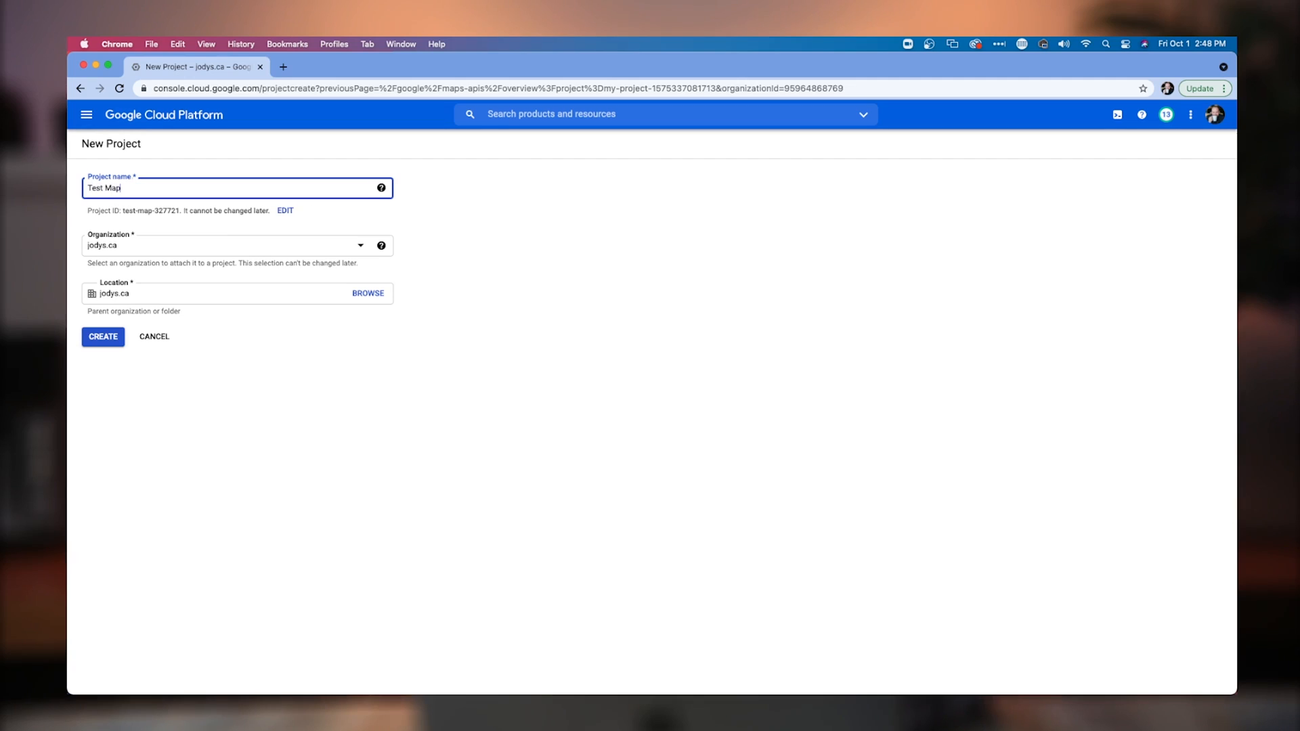
text(API)
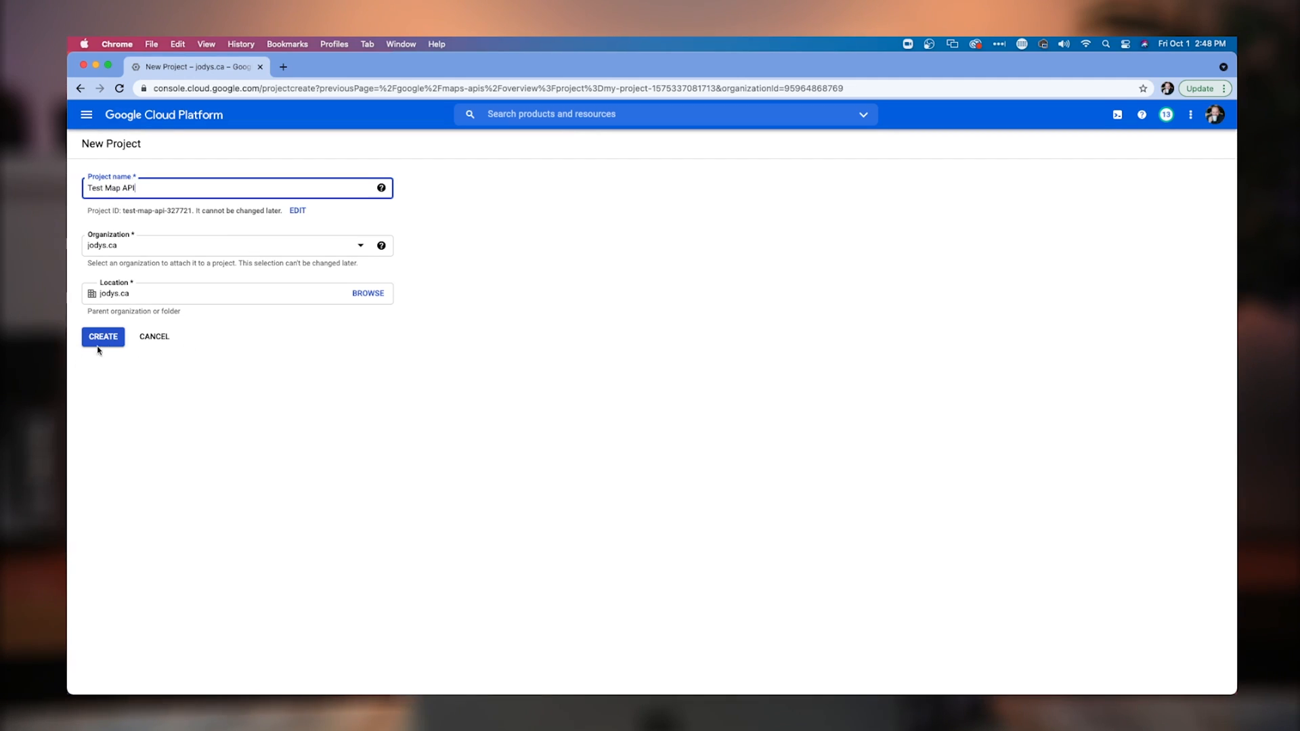
click(103, 336)
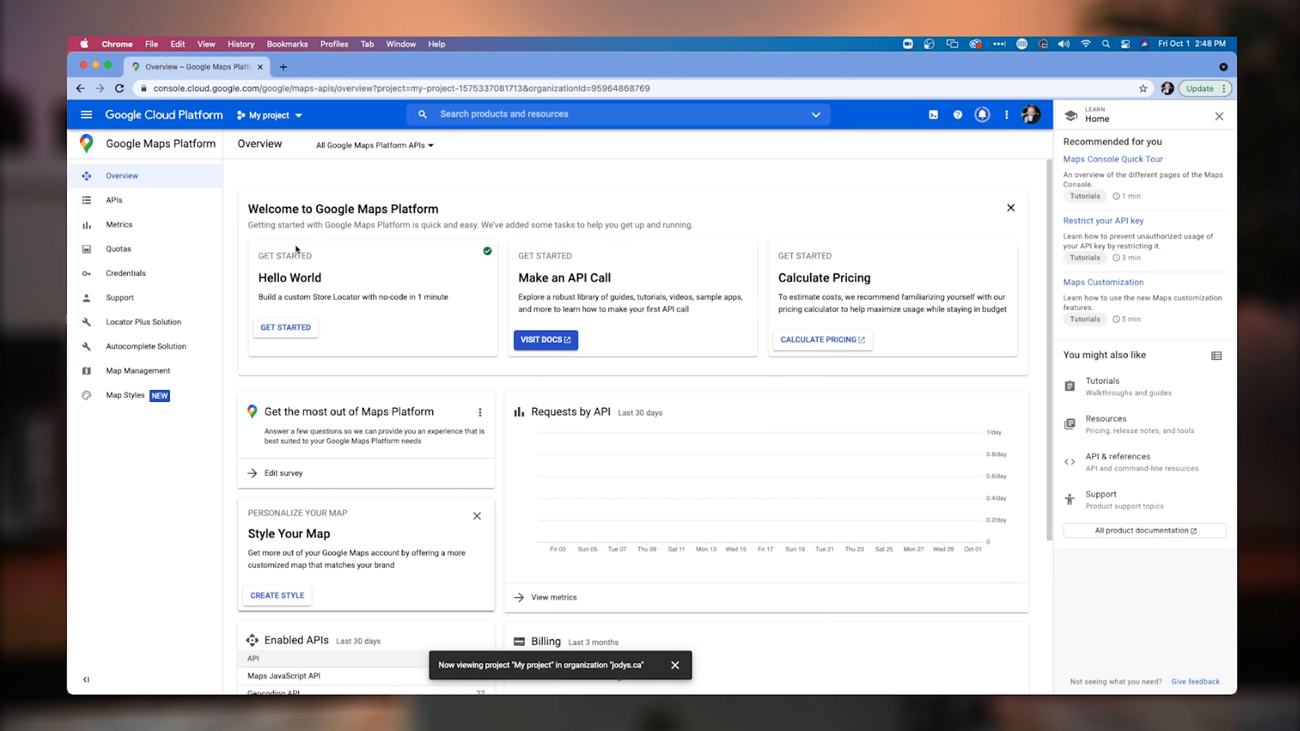
Browse the Maps APIs, back out of Directions API, and open Maps JavaScript API metrics.
click(114, 200)
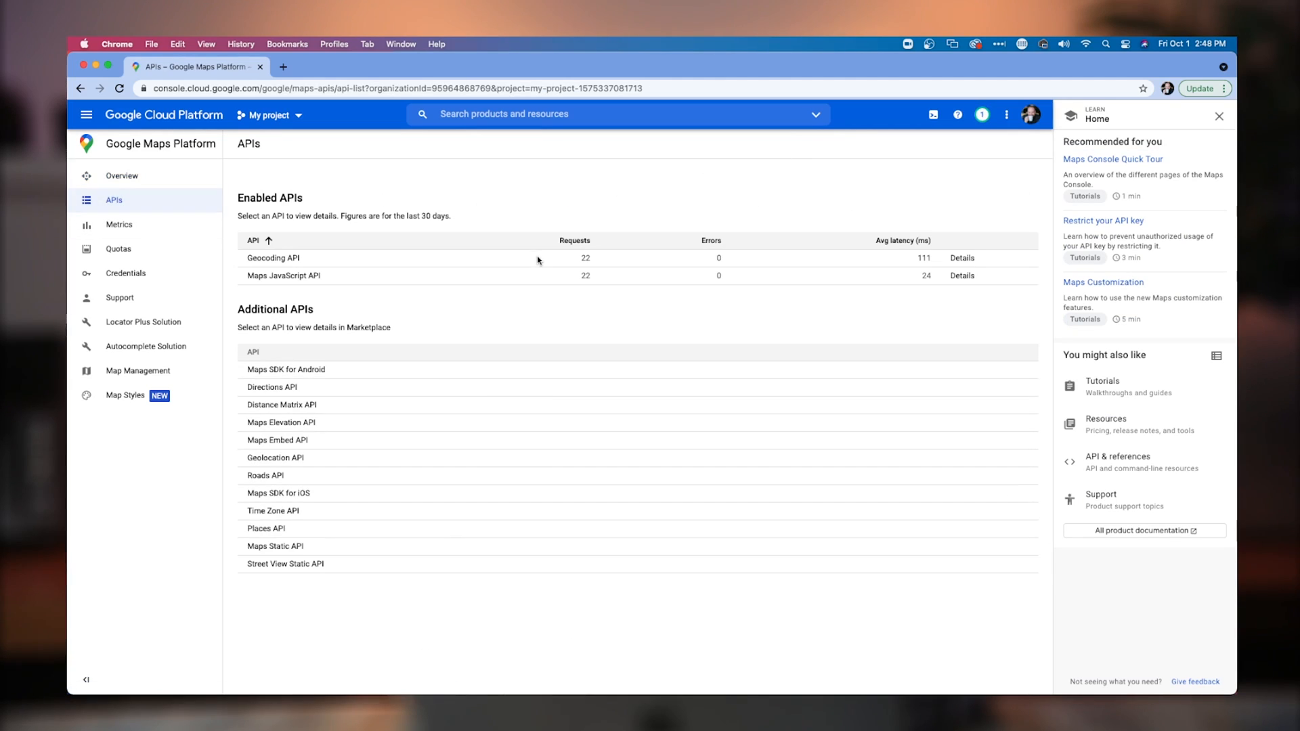
mouse_move(484, 309)
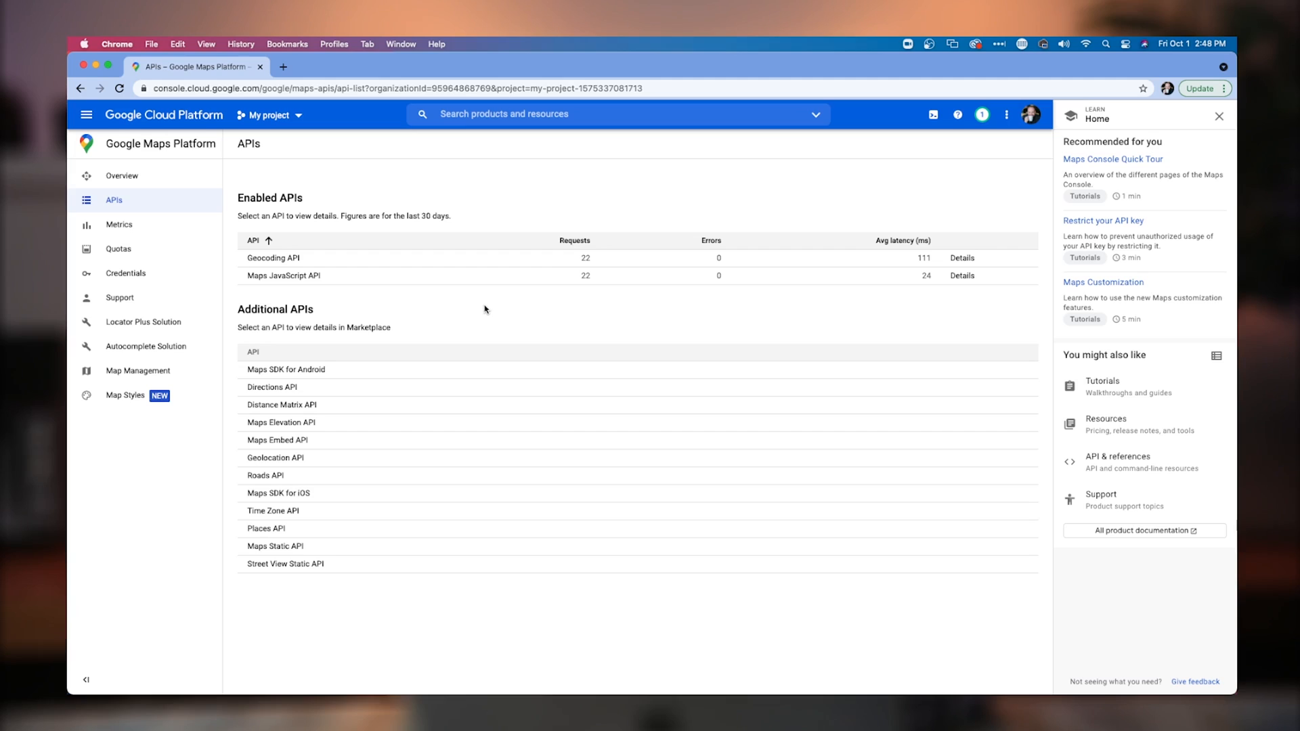
mouse_move(370, 306)
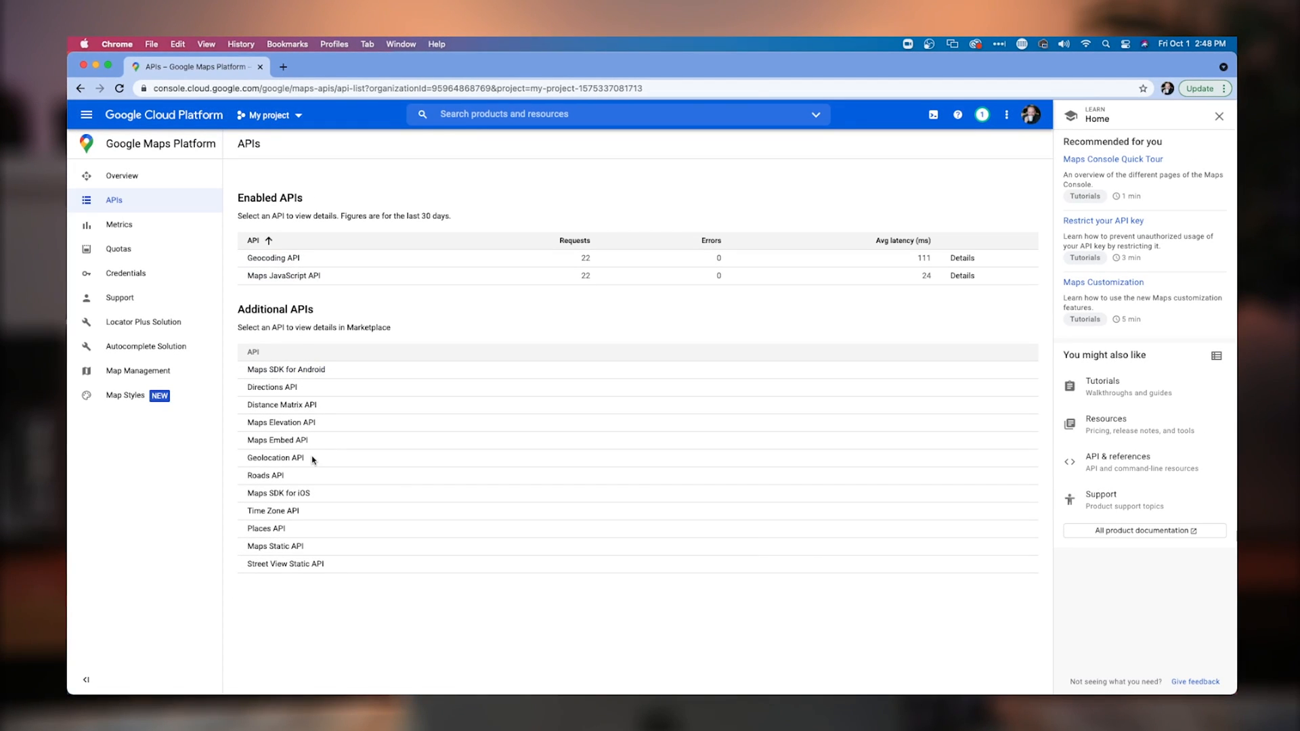
mouse_move(344, 406)
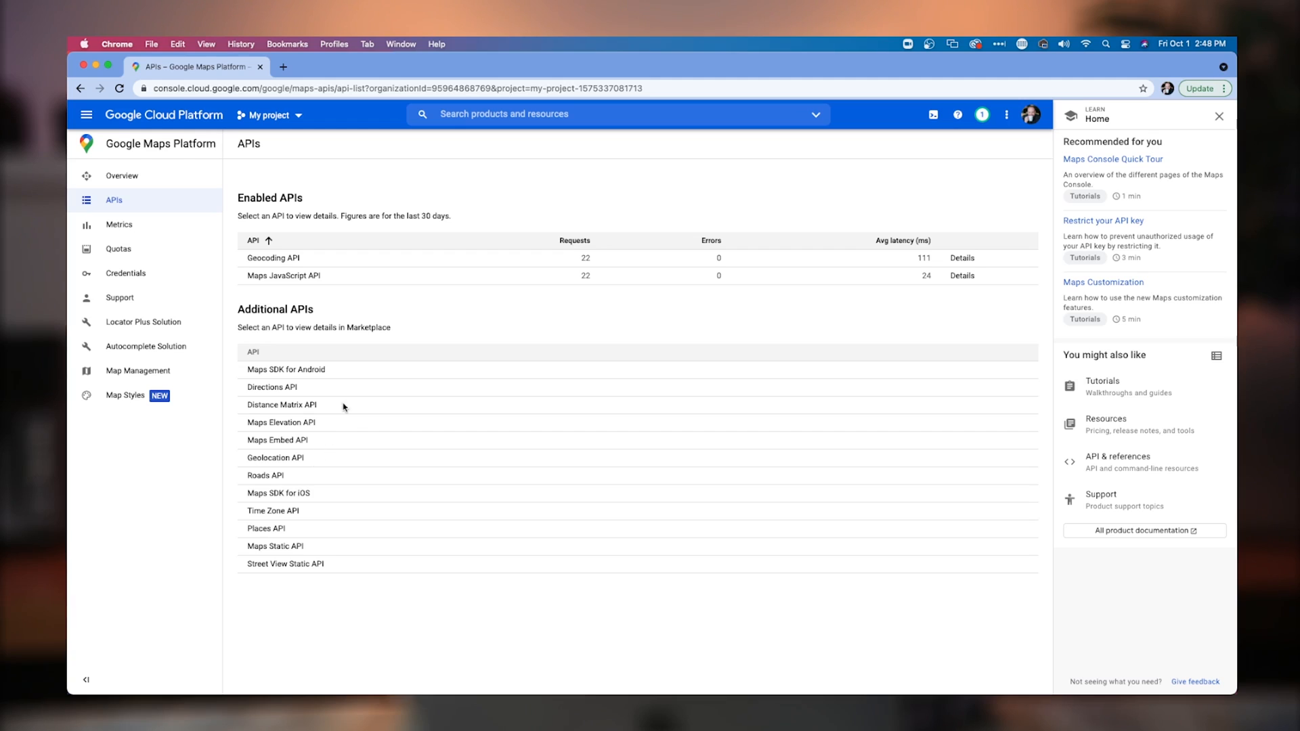
mouse_move(350, 422)
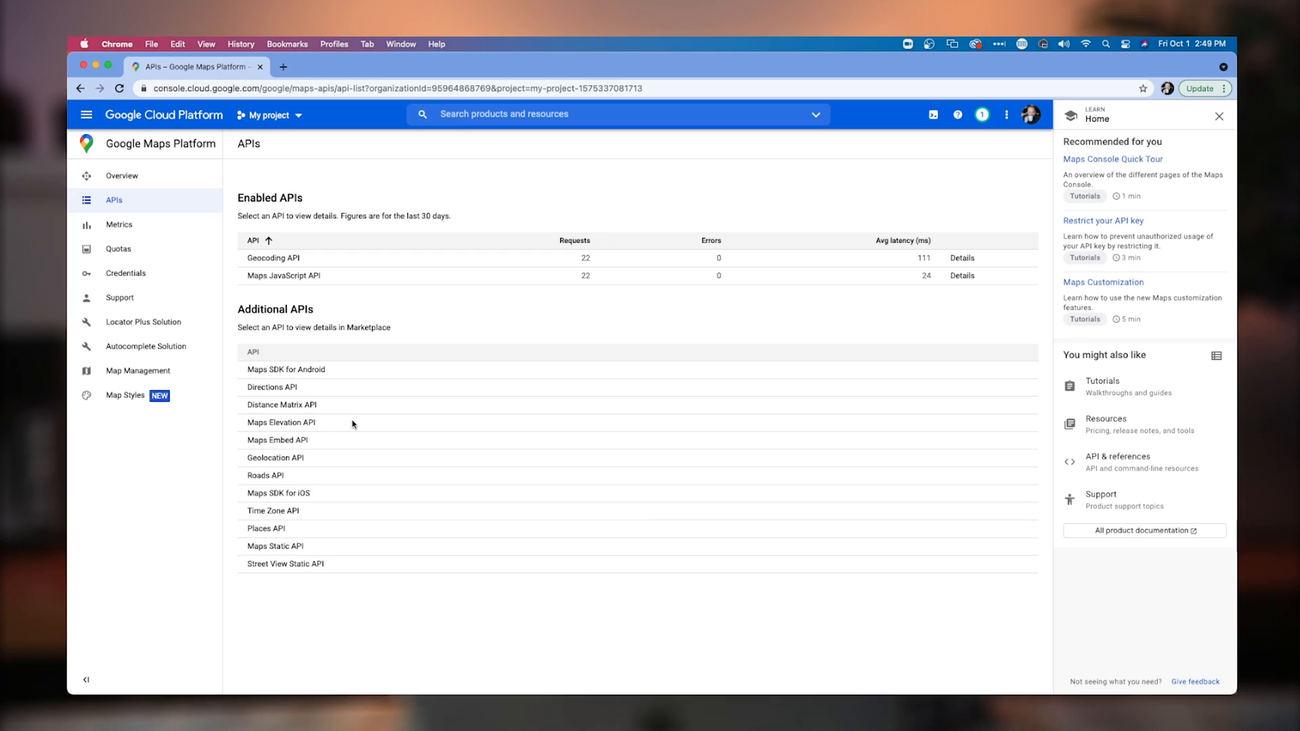
mouse_move(380, 343)
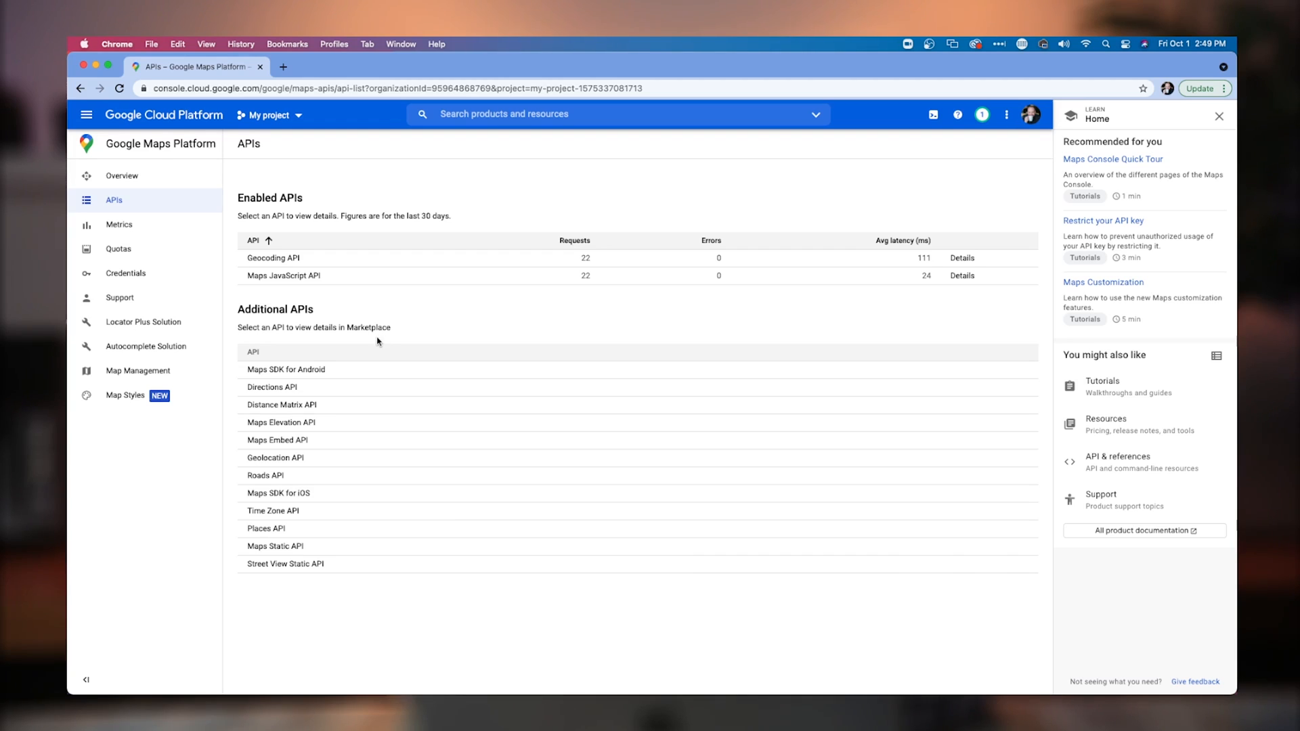
mouse_move(284, 276)
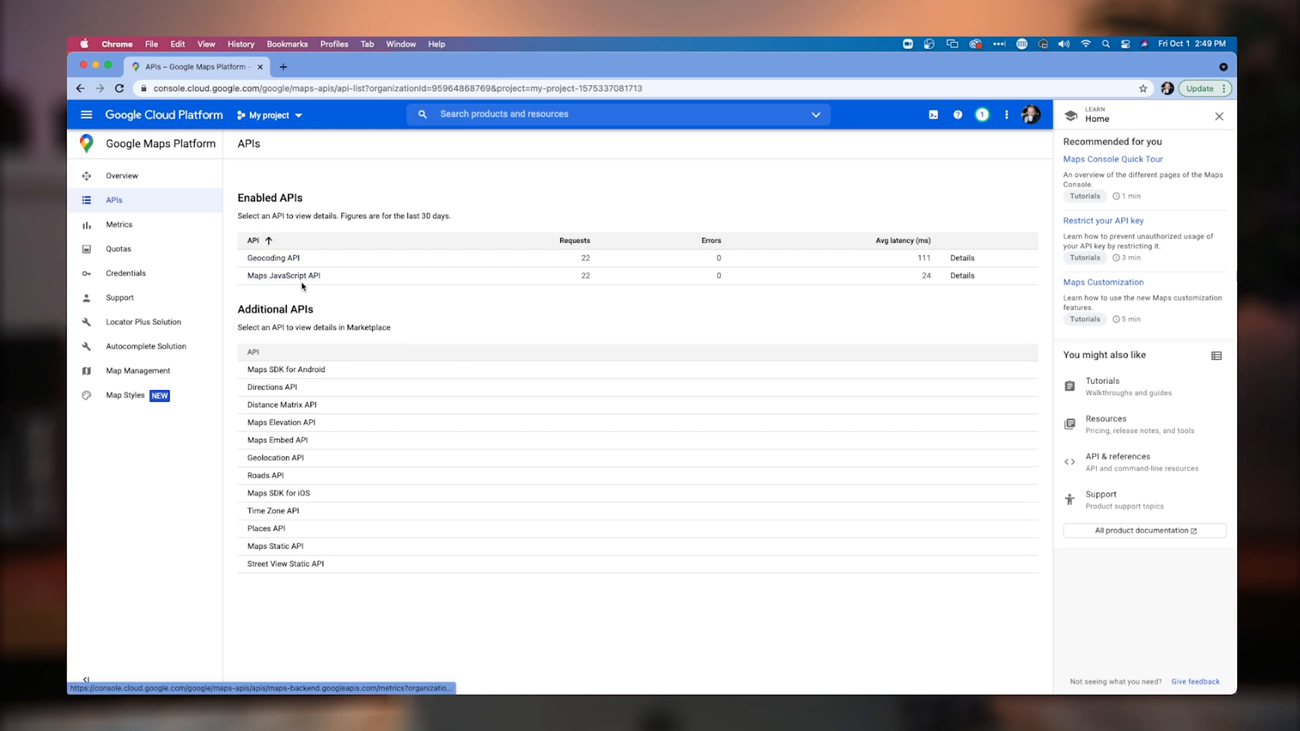
mouse_move(273, 387)
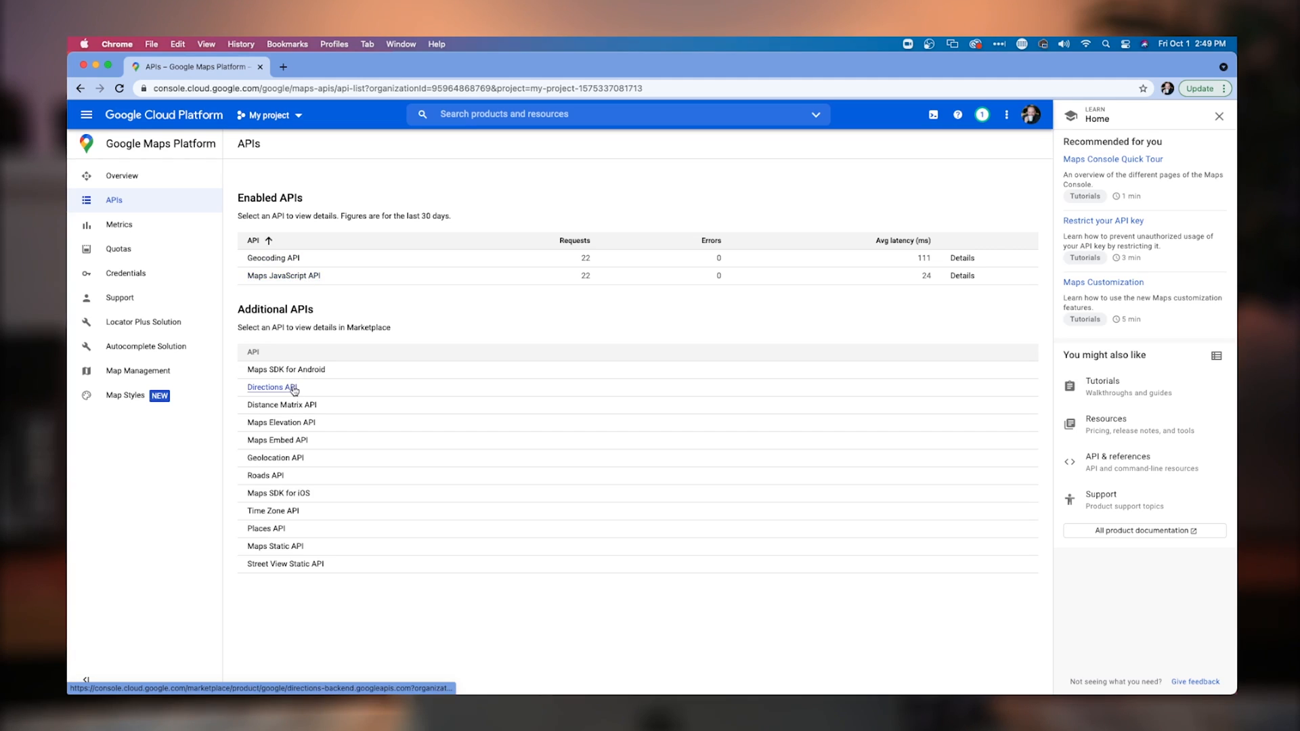
click(270, 387)
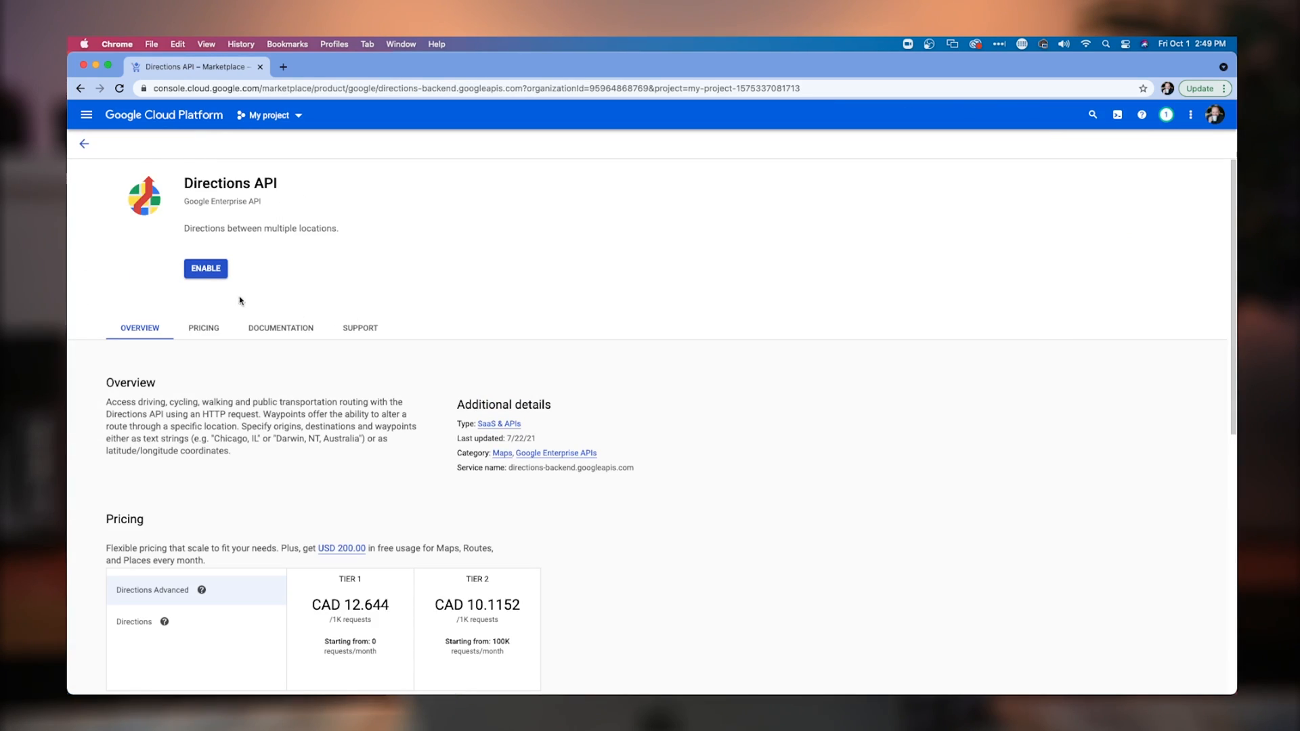
mouse_move(82, 144)
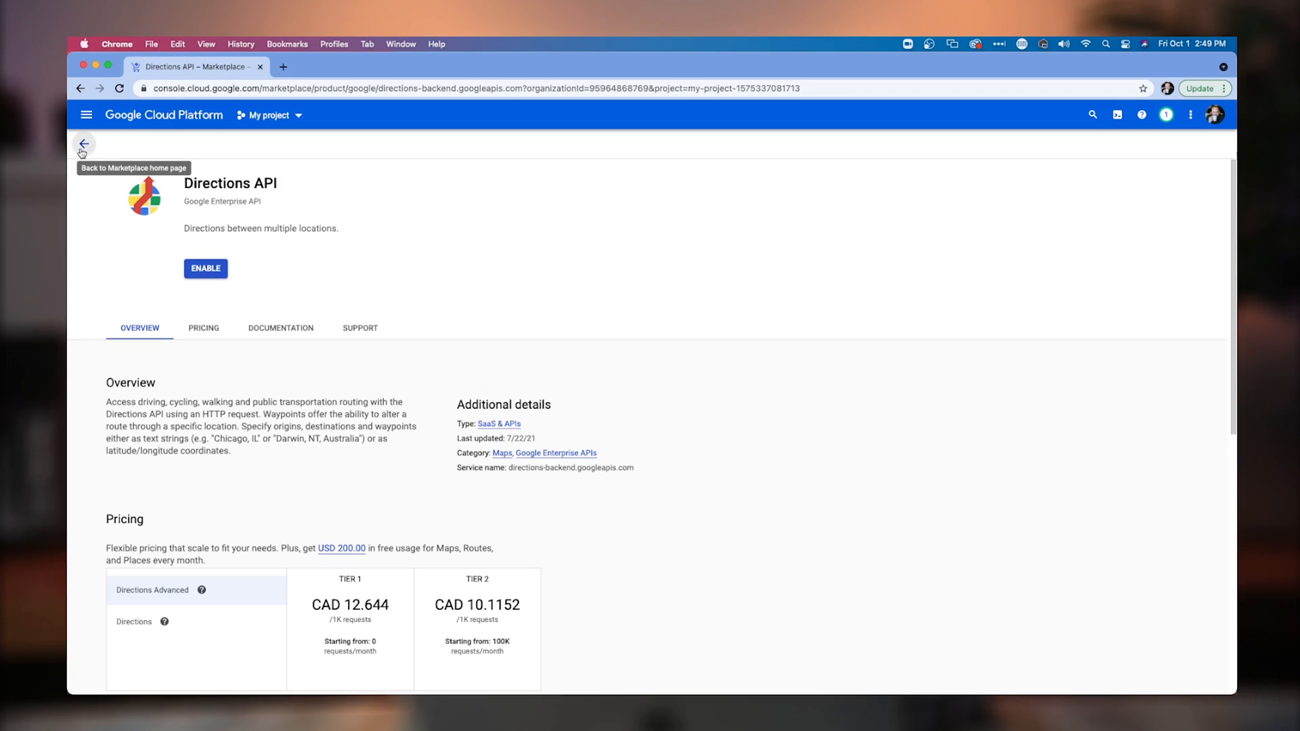
mouse_move(418, 359)
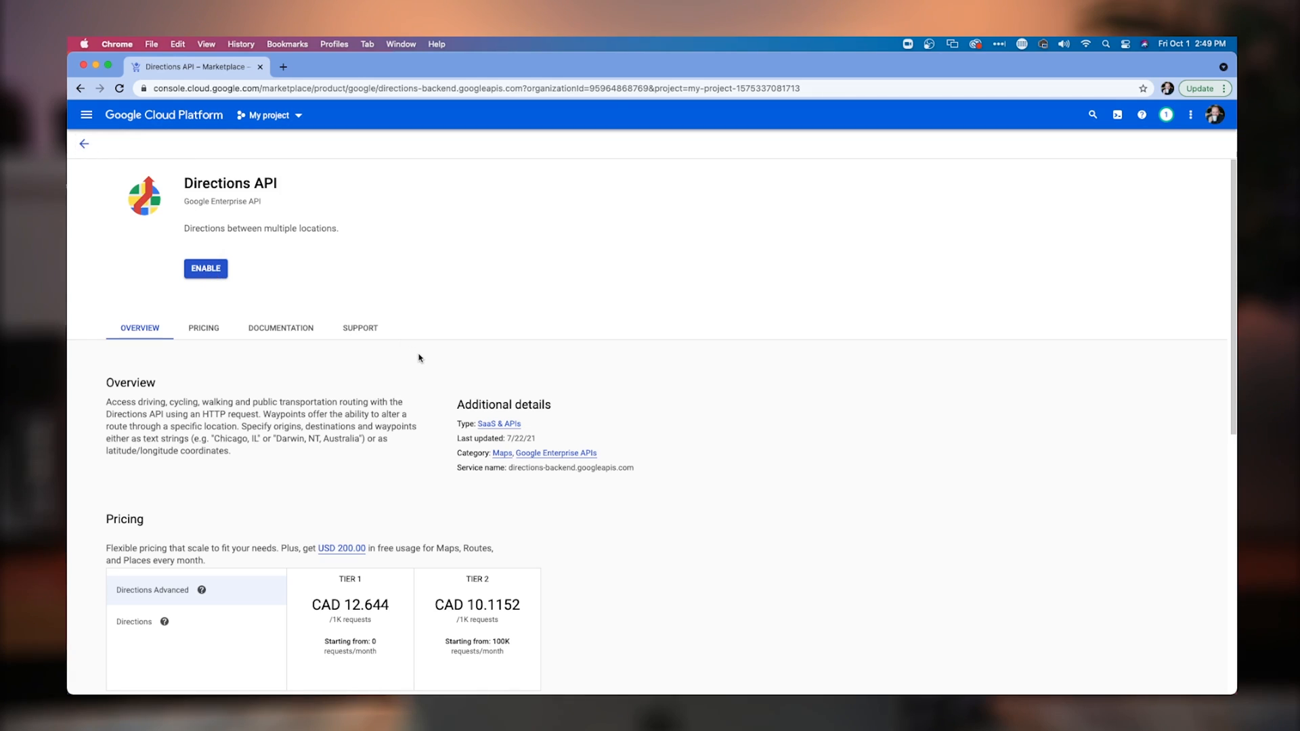
mouse_move(342, 277)
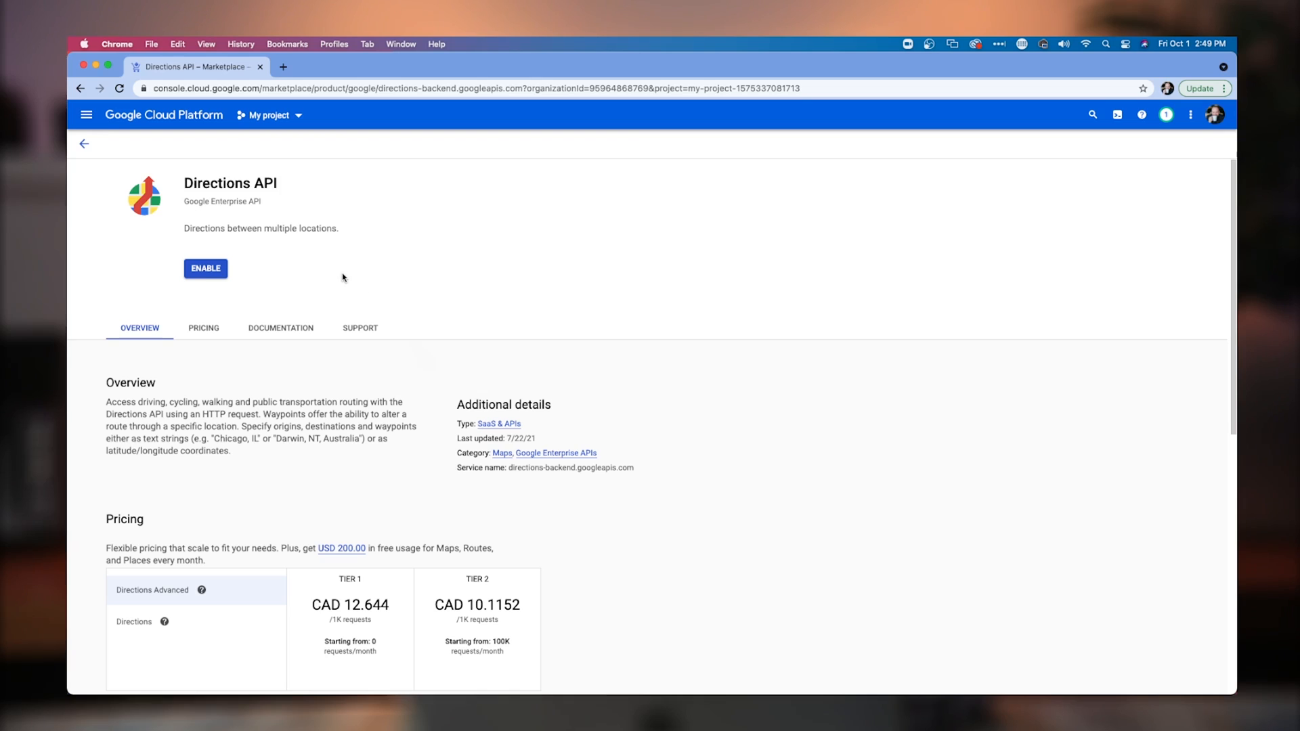
click(83, 144)
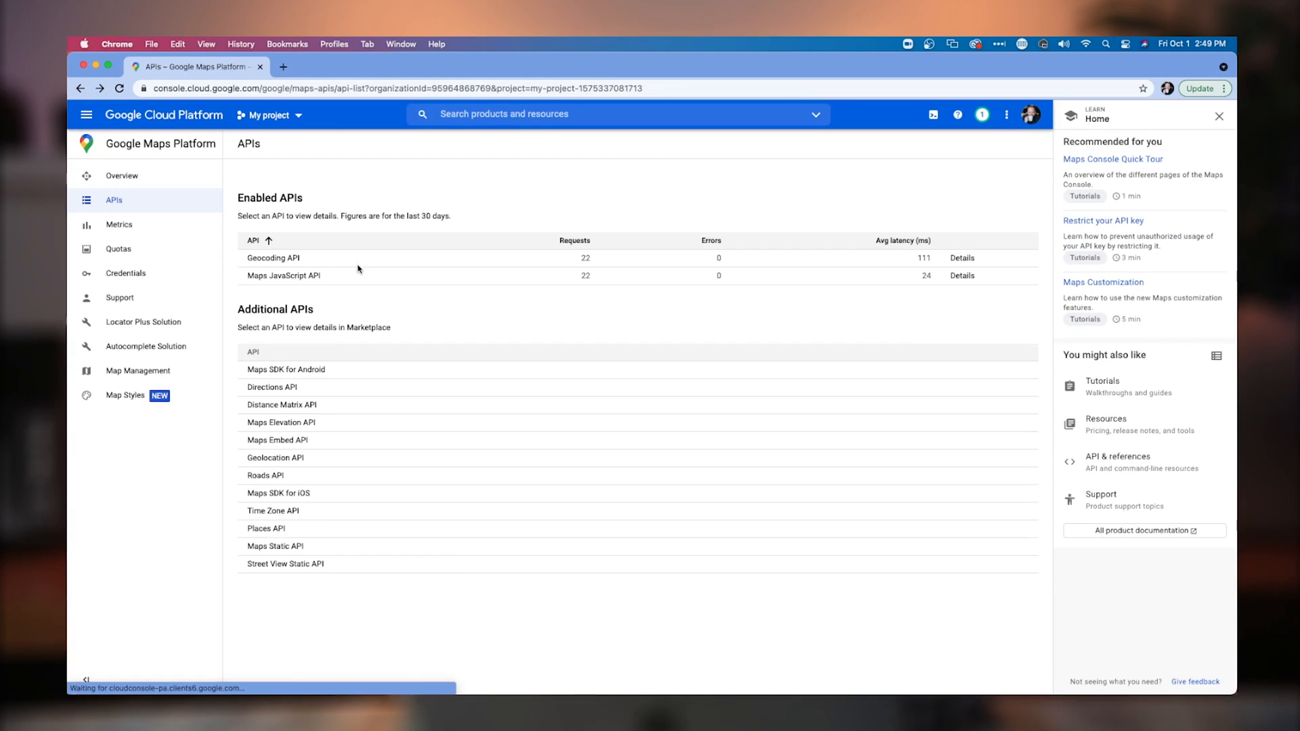
click(119, 224)
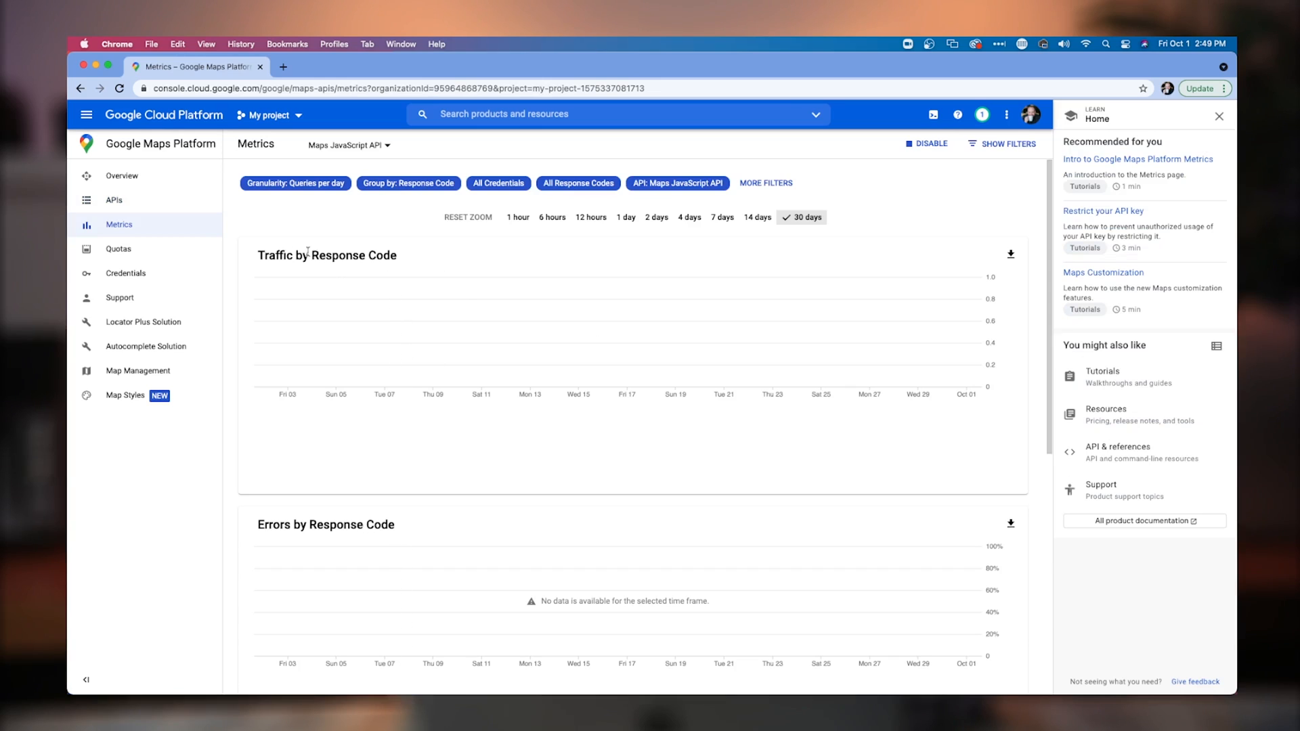
Create a new API key under Credentials and open its restriction settings.
click(125, 273)
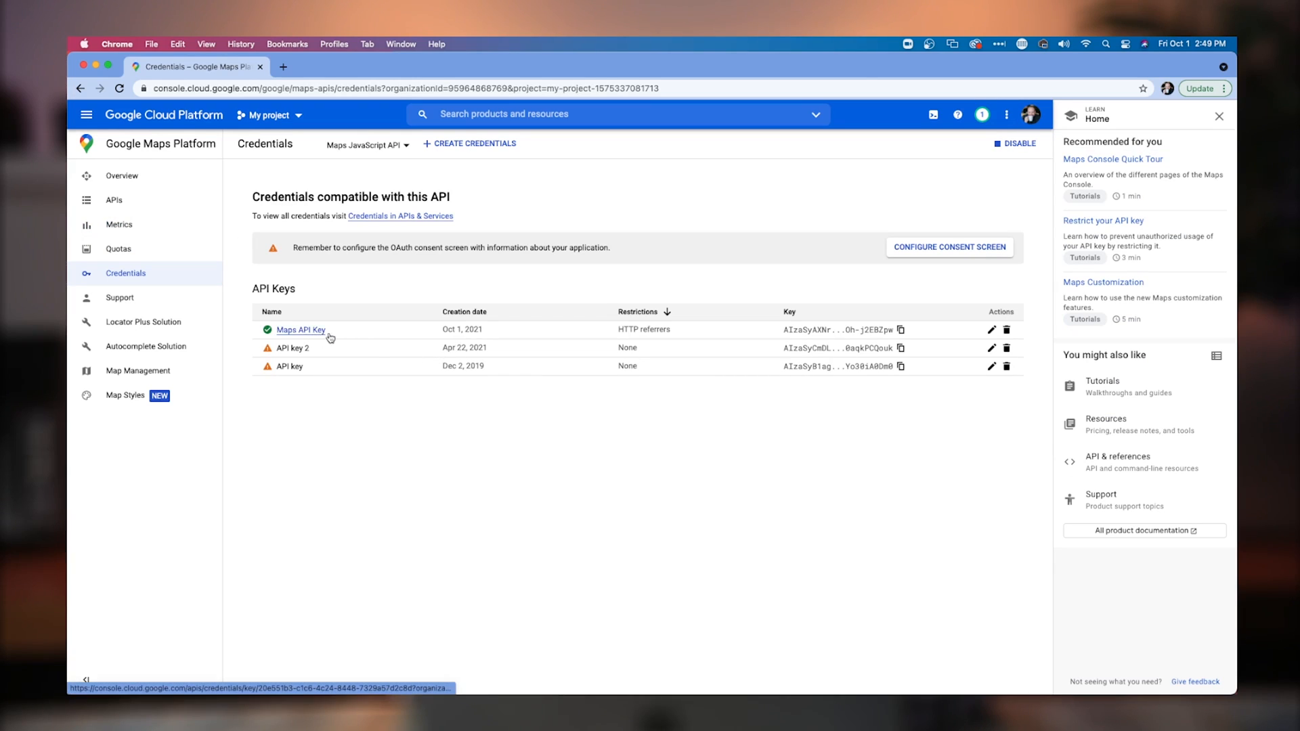
mouse_move(744, 291)
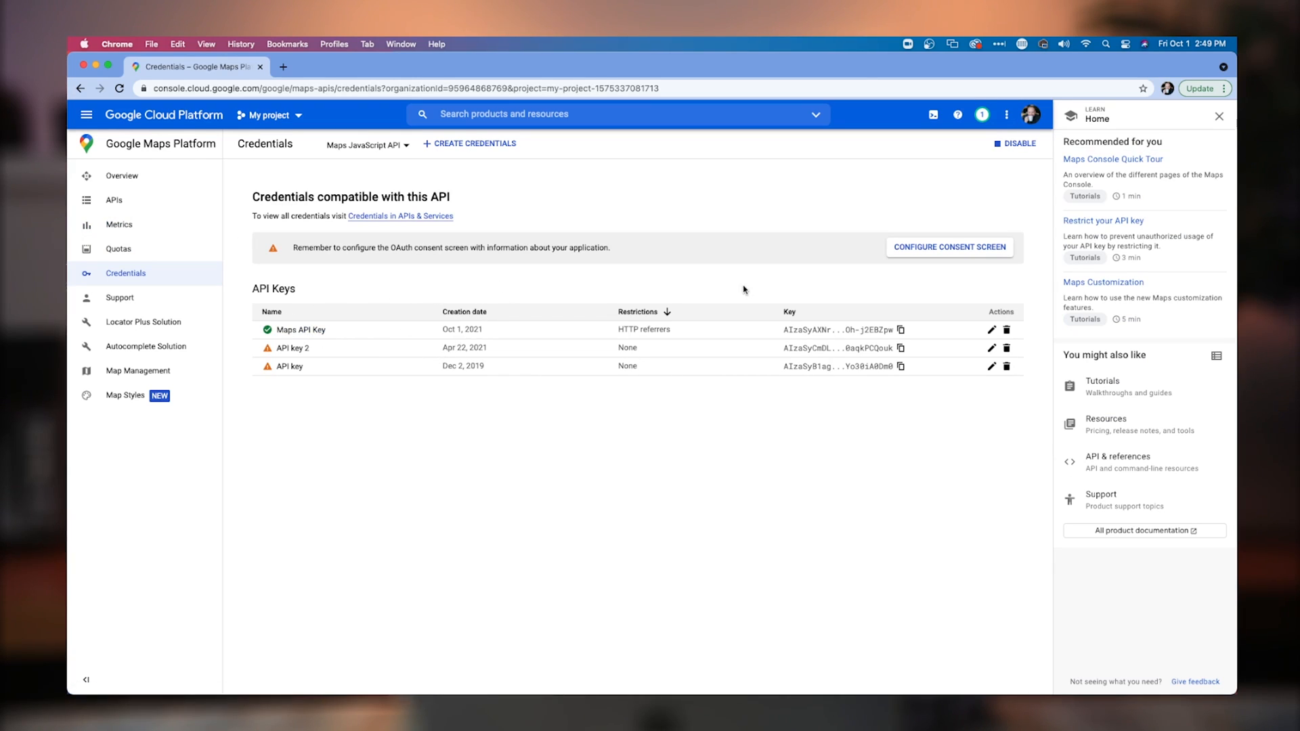
click(474, 143)
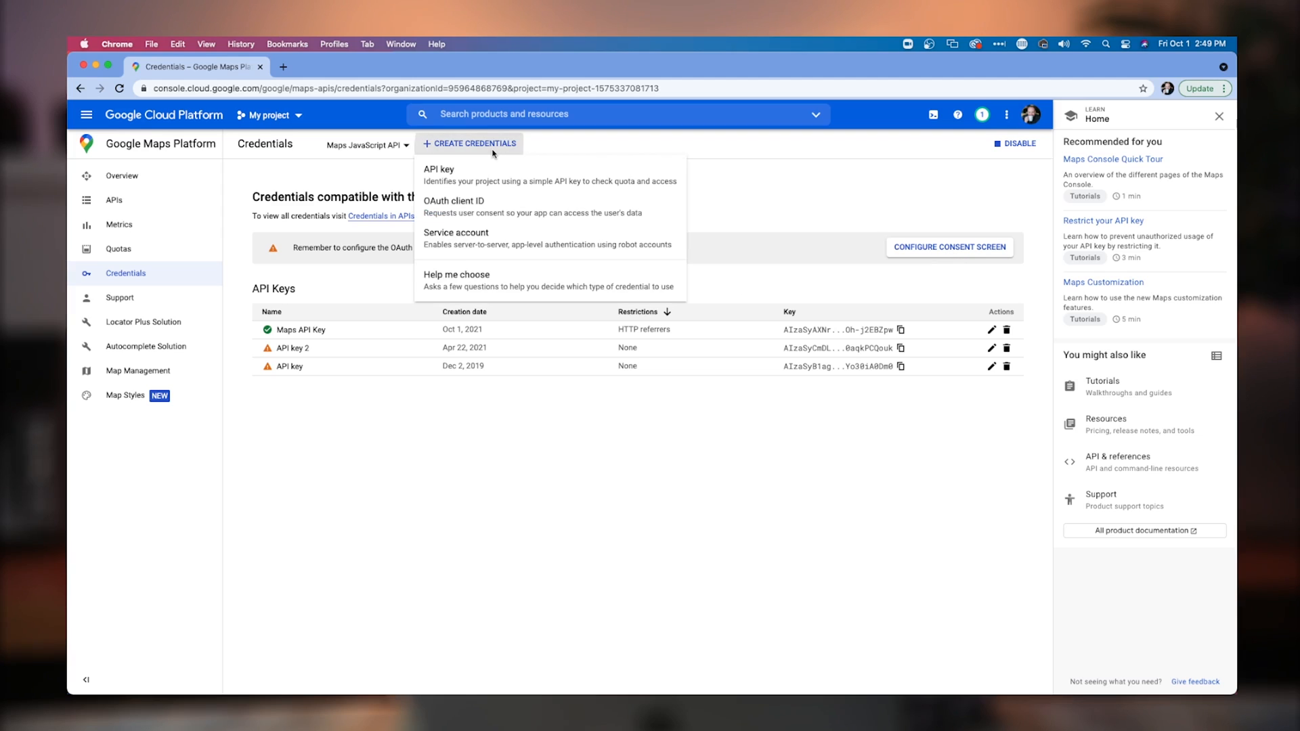
mouse_move(533, 184)
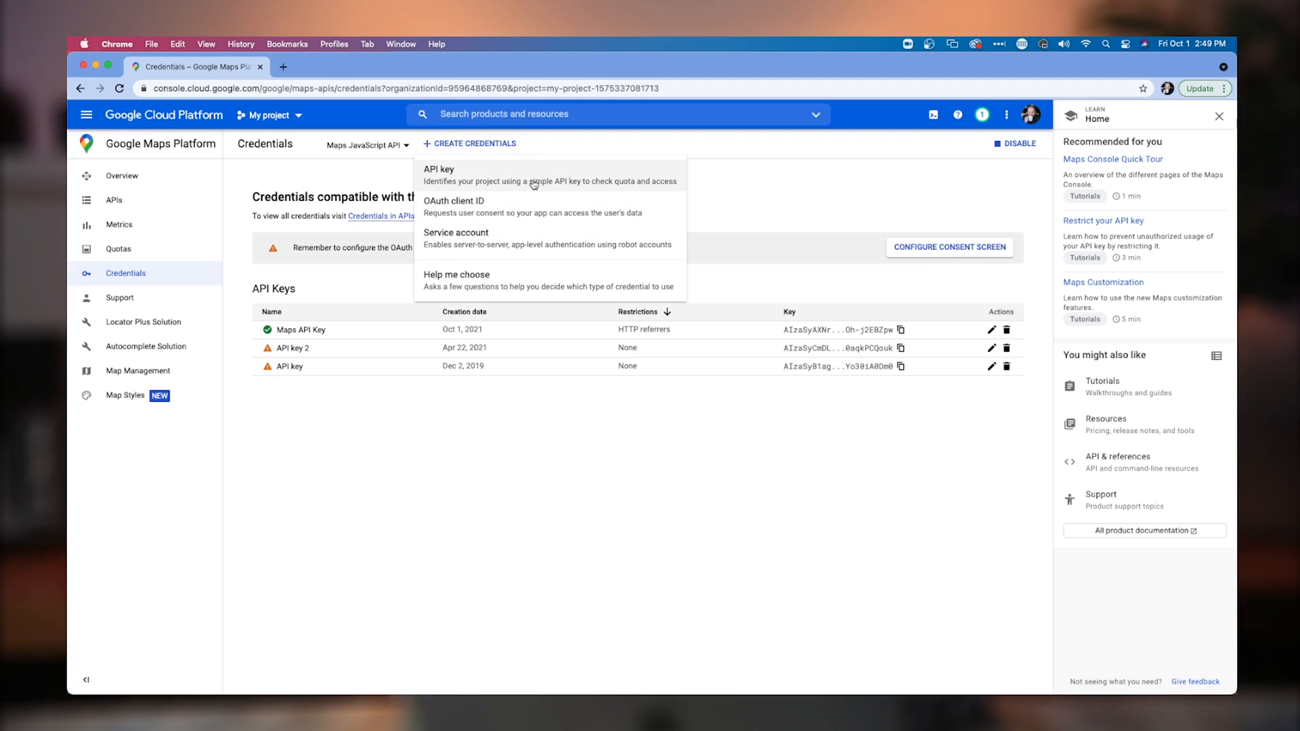
click(438, 169)
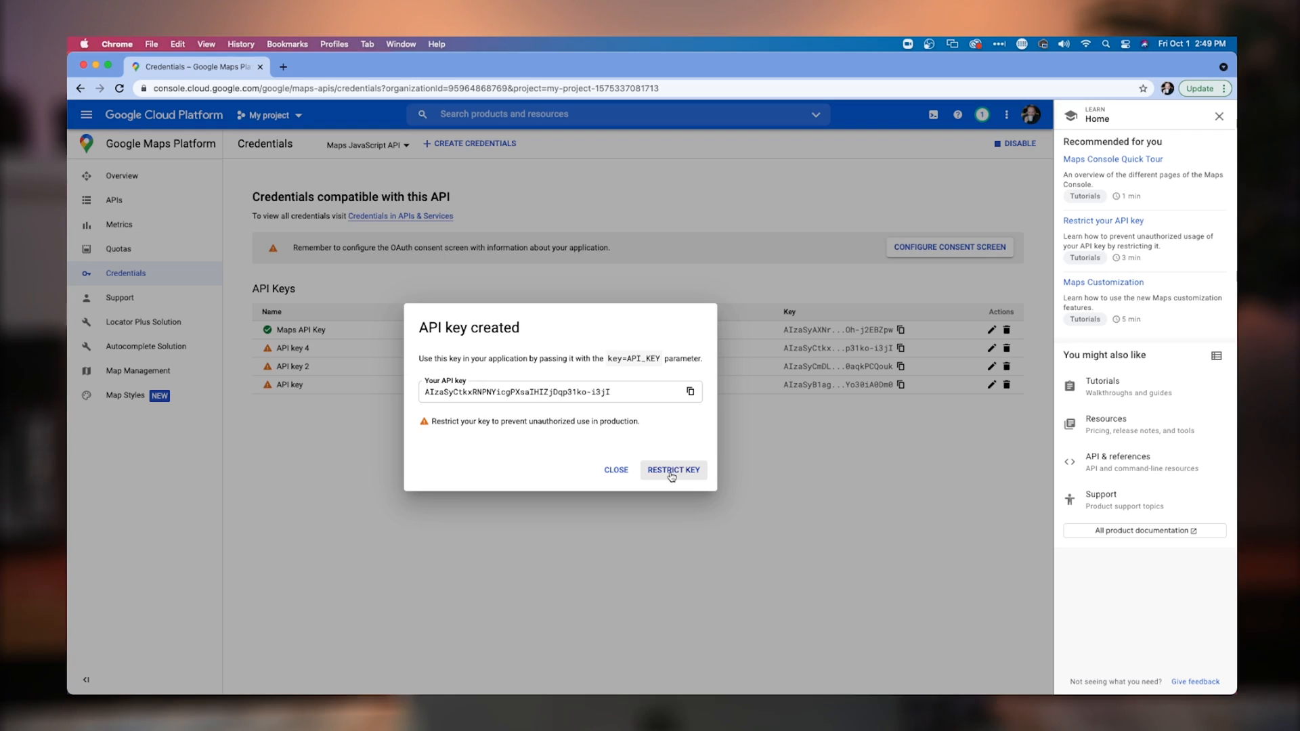
click(673, 470)
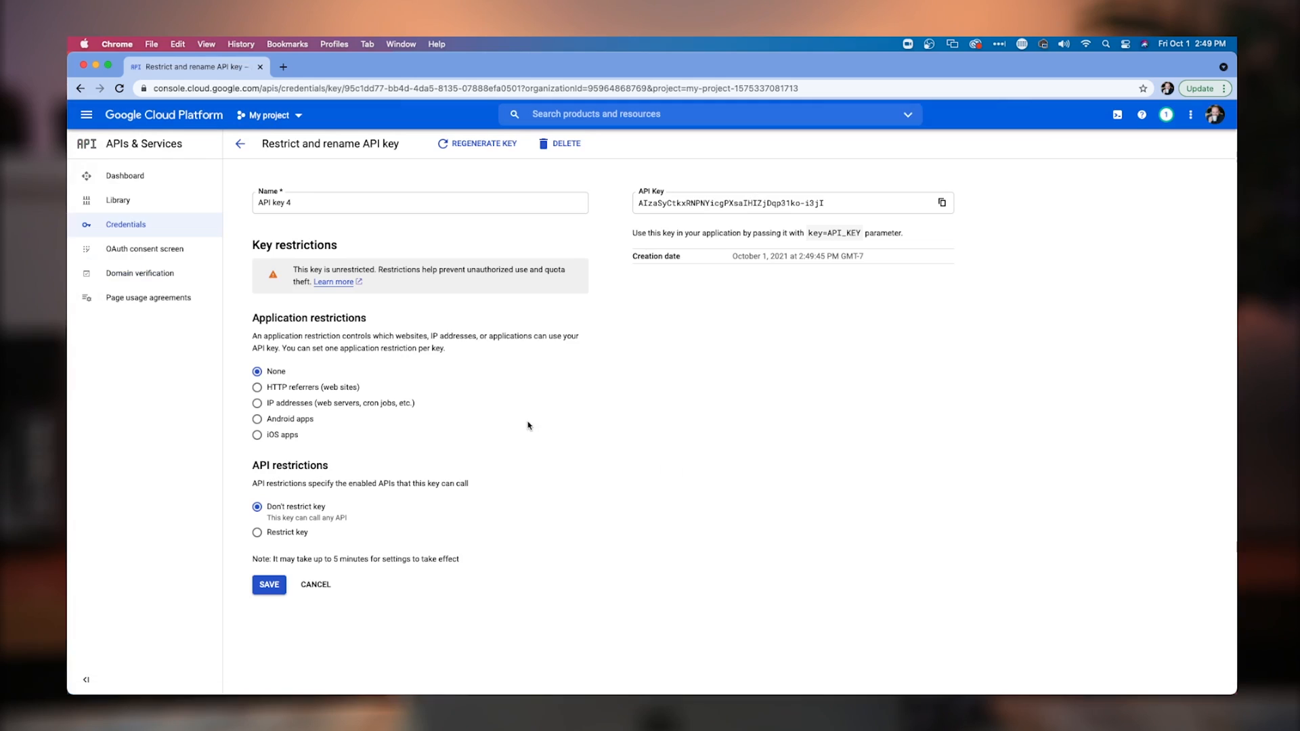
mouse_move(302, 186)
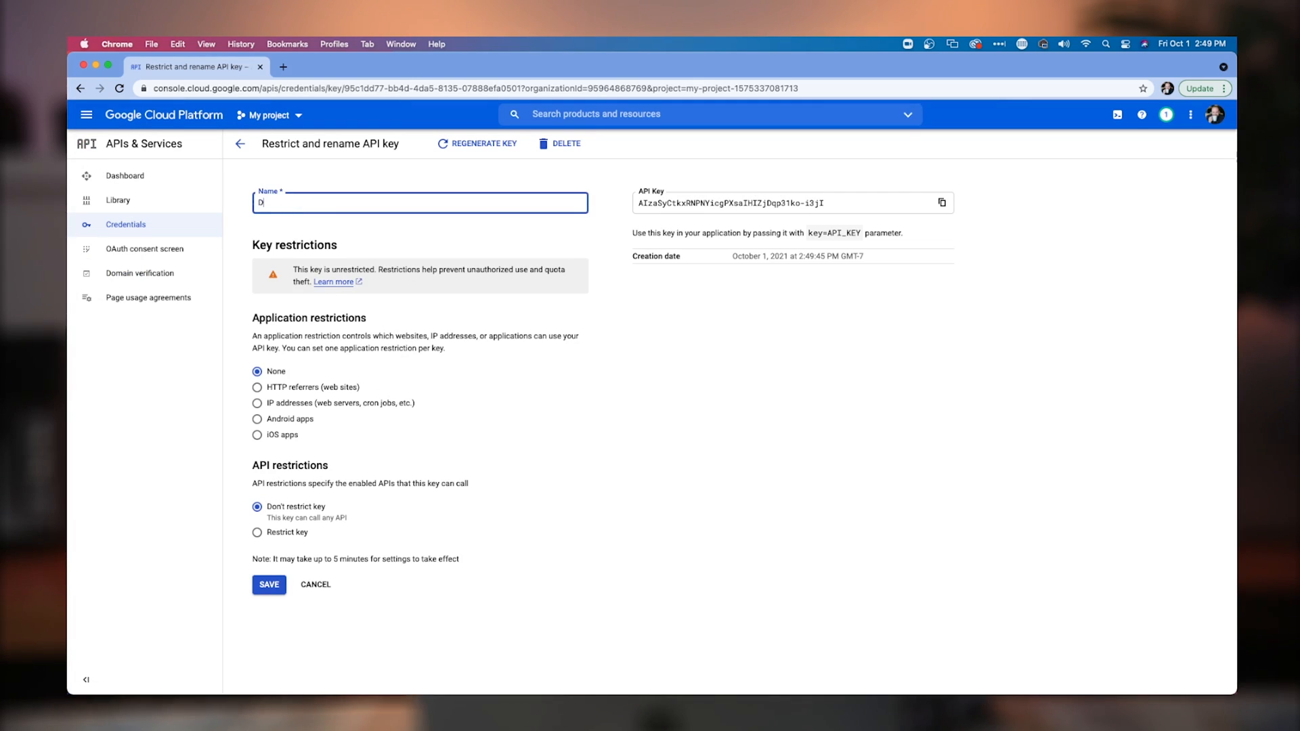
Name the key DEMO KEY and restrict it to HTTP referrers (web sites).
text(EMO KEY)
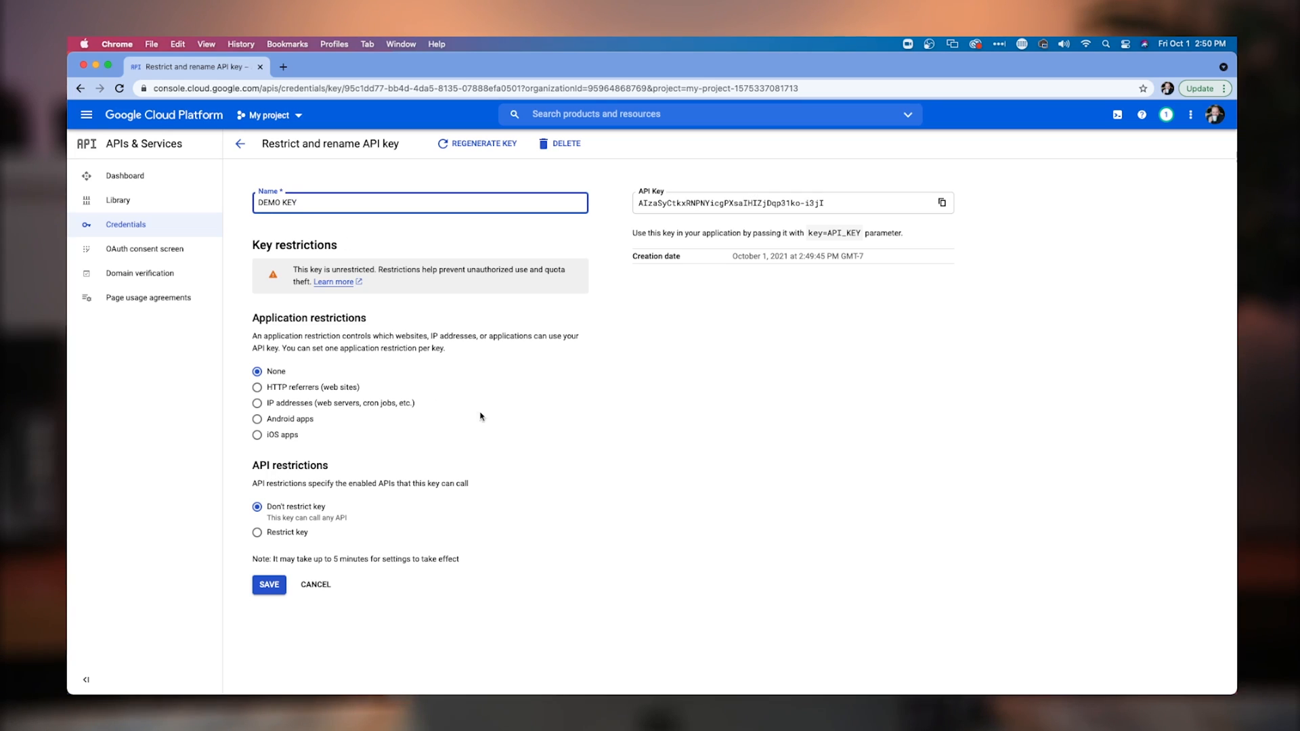
click(257, 388)
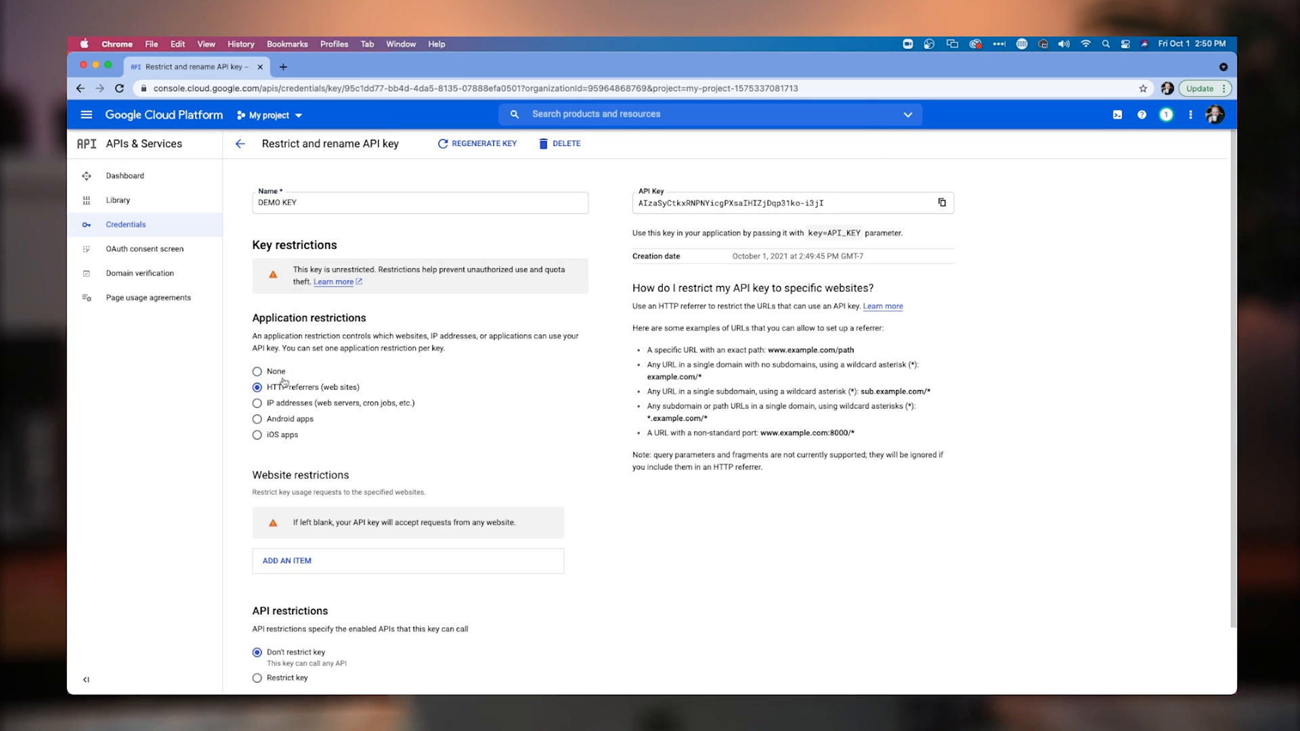
scroll(down, 3)
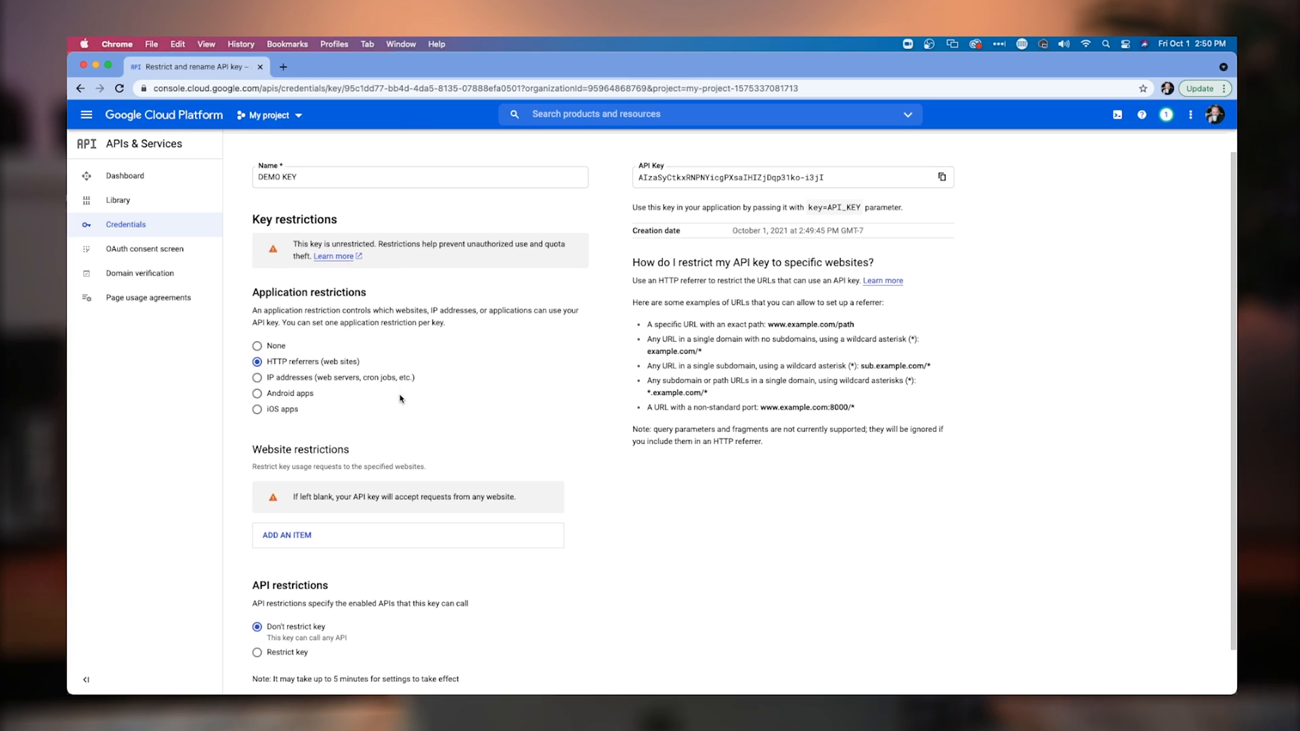
Add *.sunbowl.ca as an allowed website referrer for DEMO KEY.
click(288, 535)
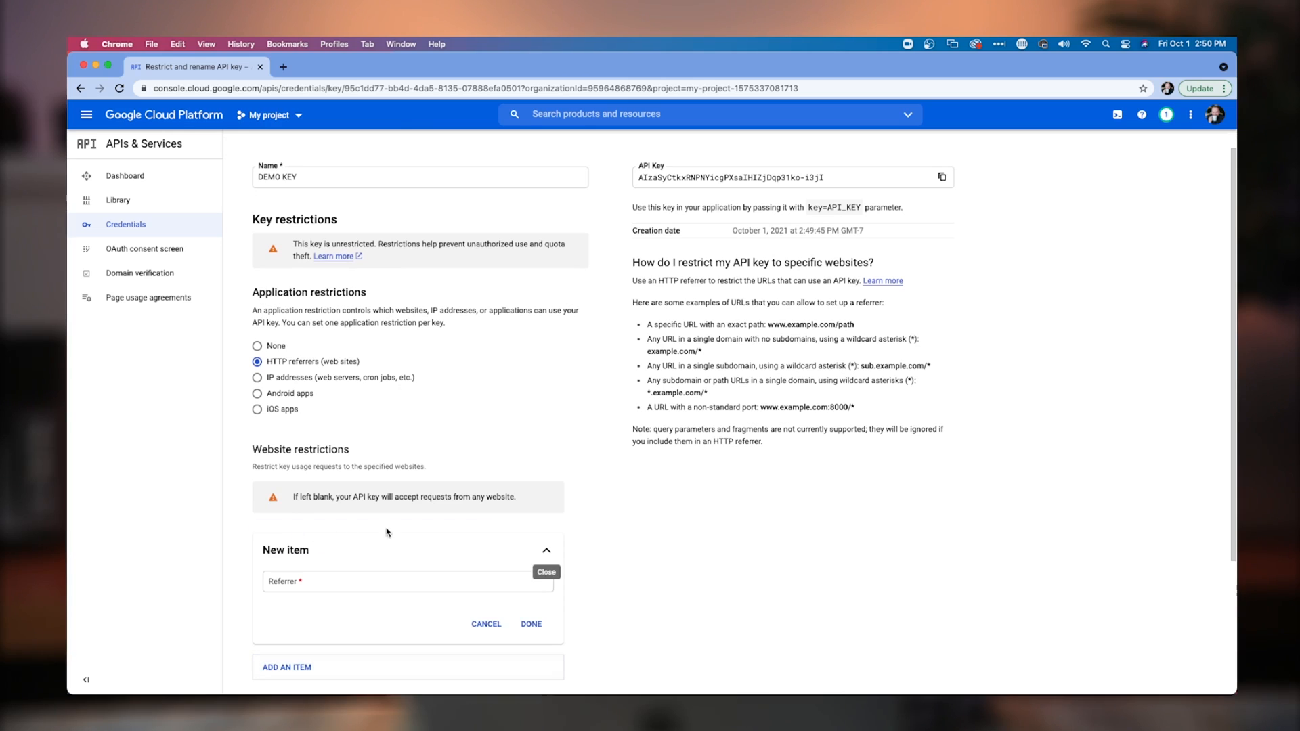
text(*.example.com/*)
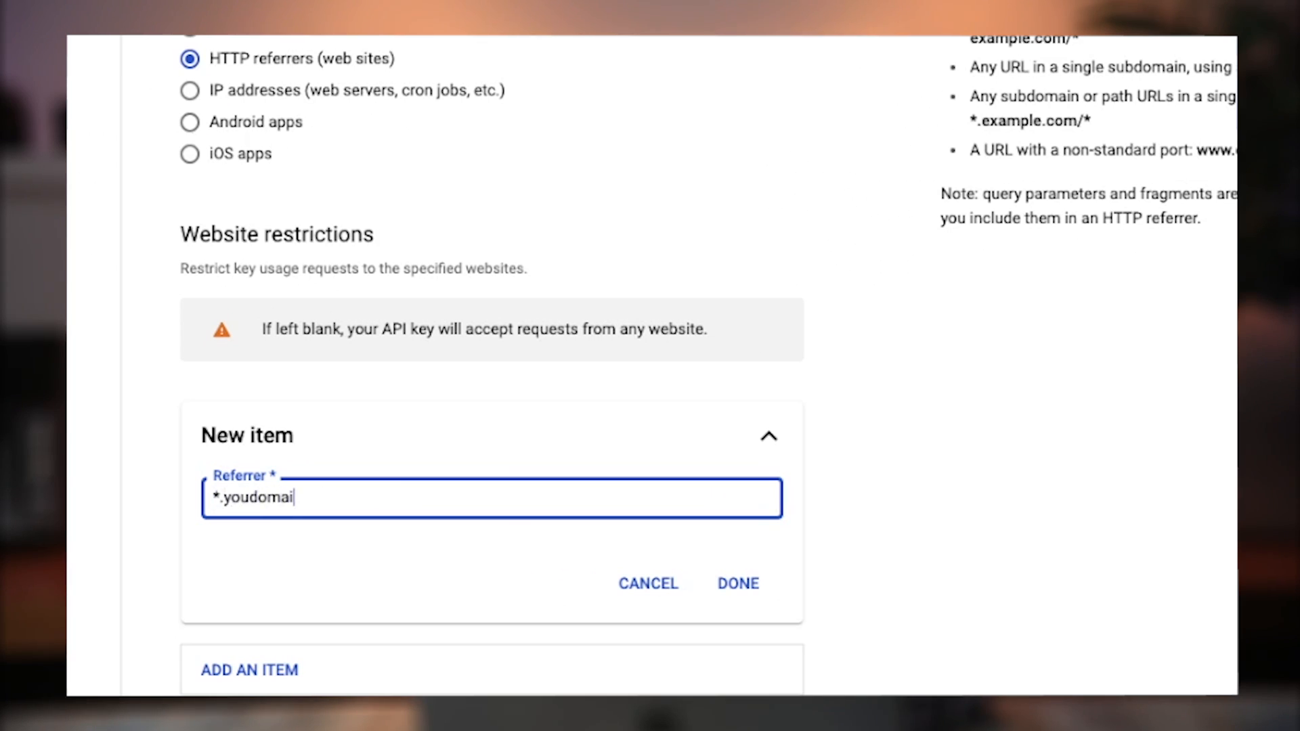
text(*.sunbow)
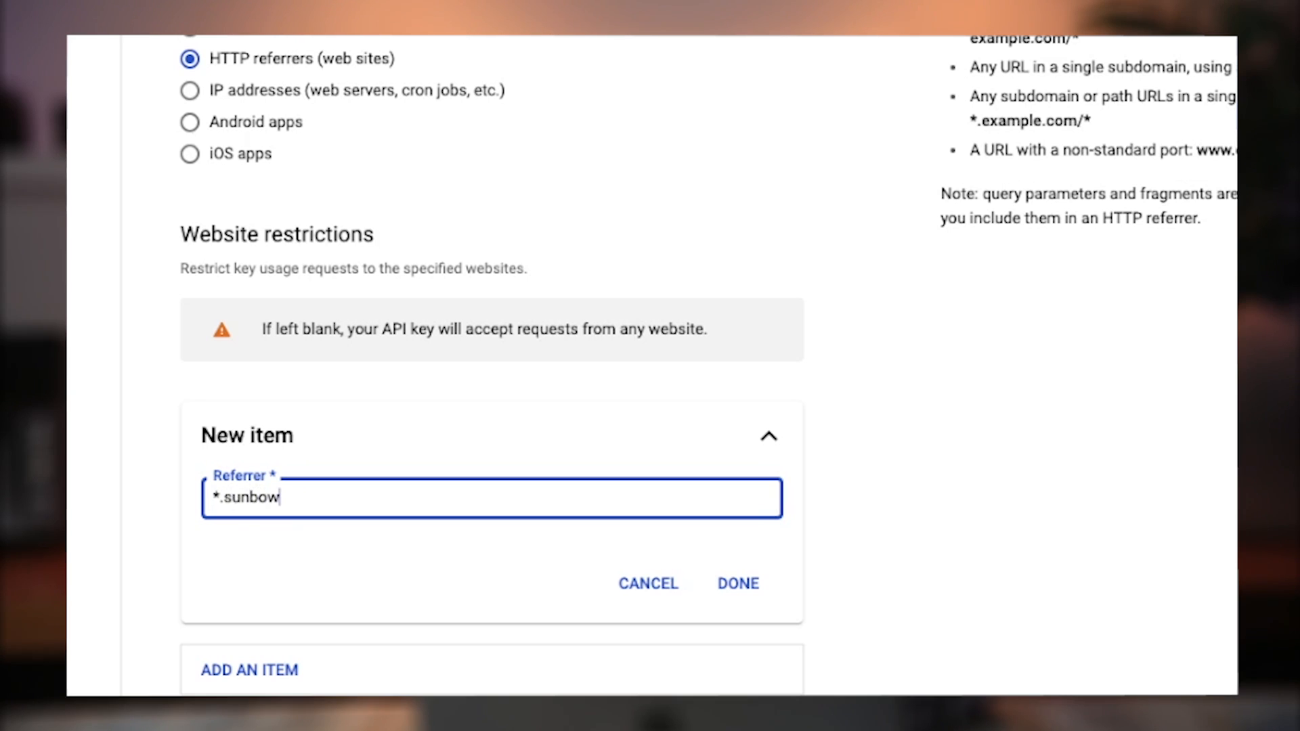
text(l.ca)
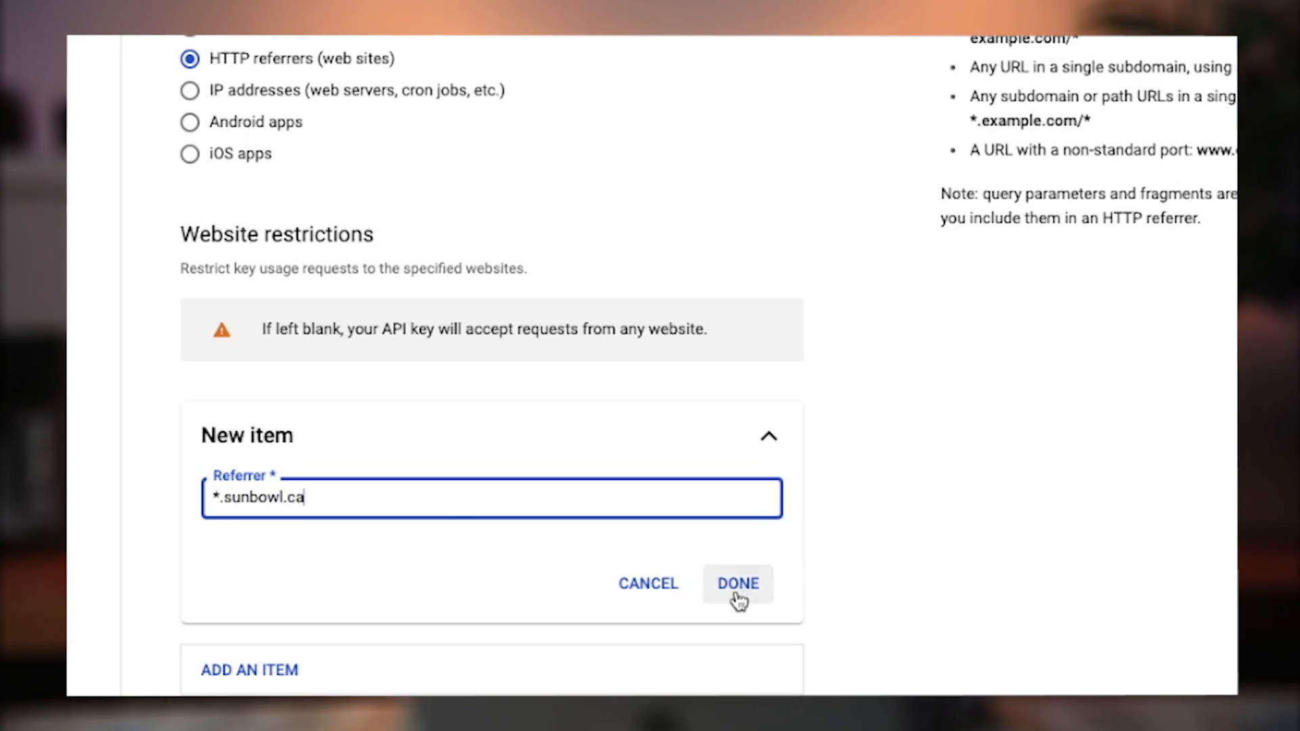
click(737, 584)
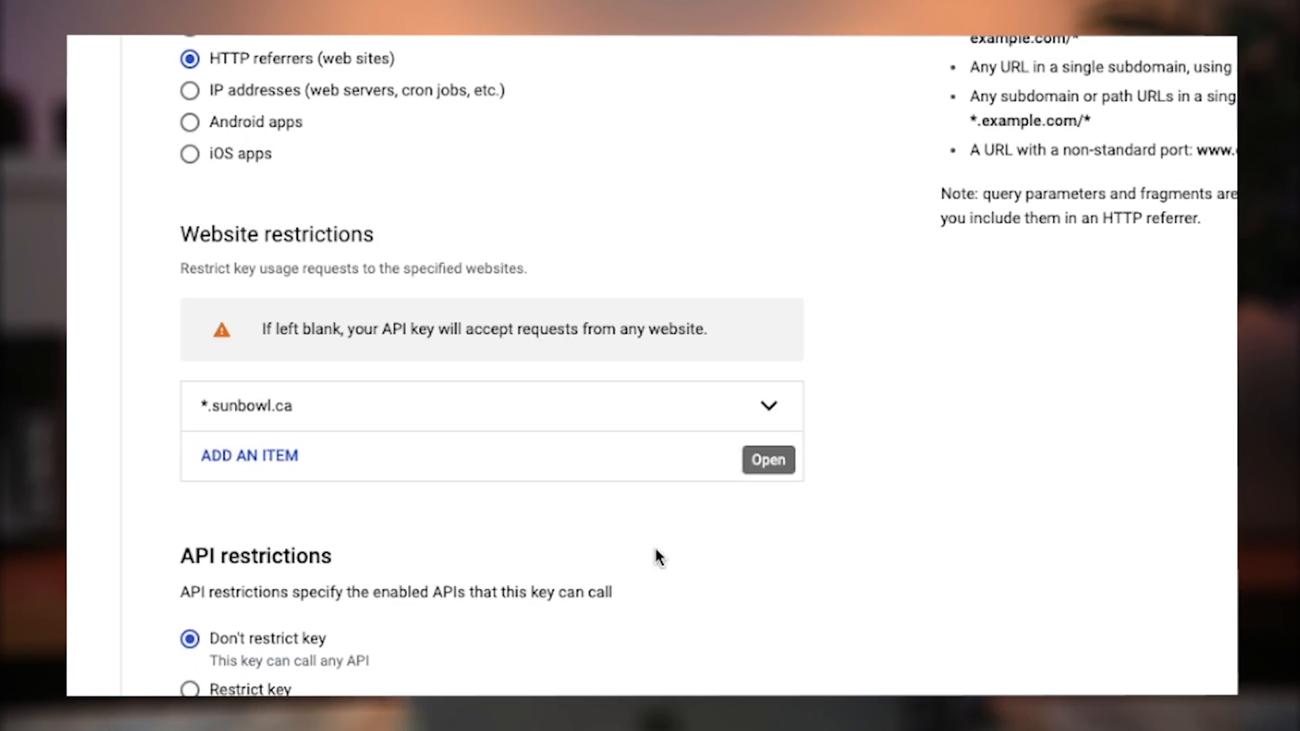
mouse_move(254, 455)
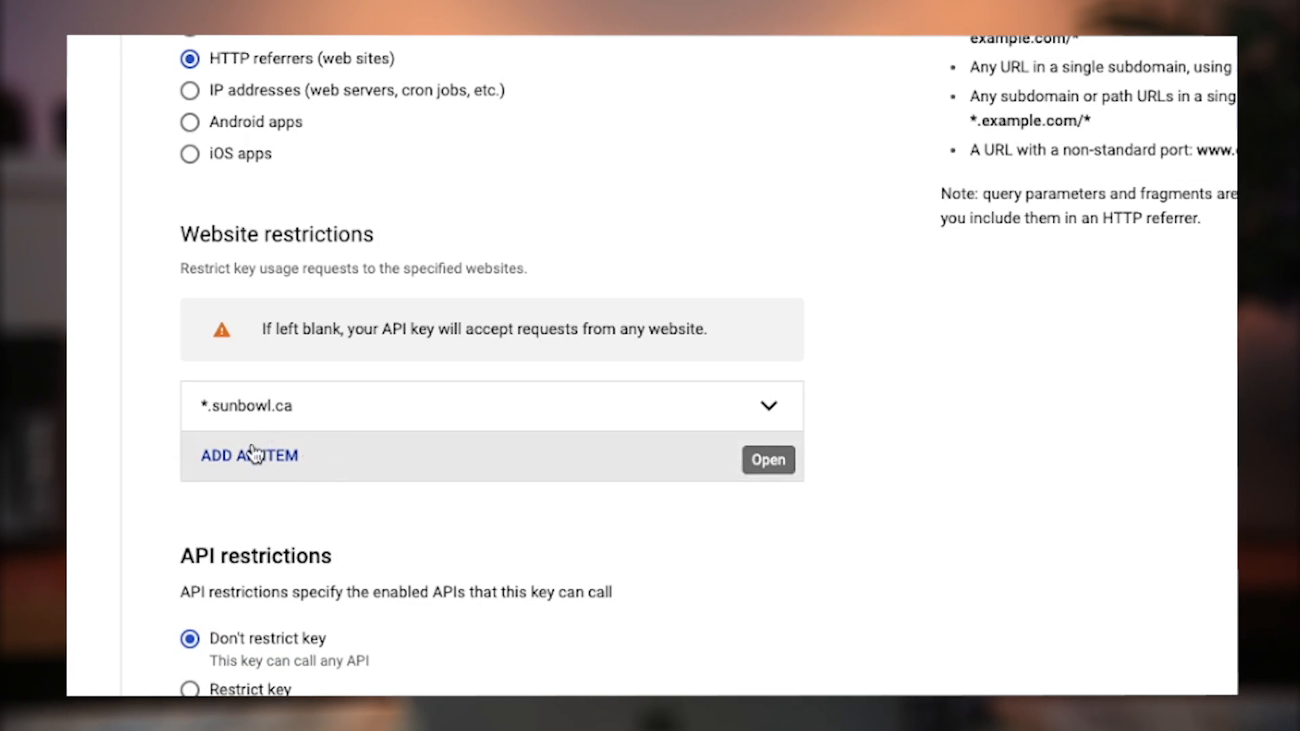
Add sunbowl-5.myshopify.com as a second allowed referrer, fixing a typo.
click(250, 455)
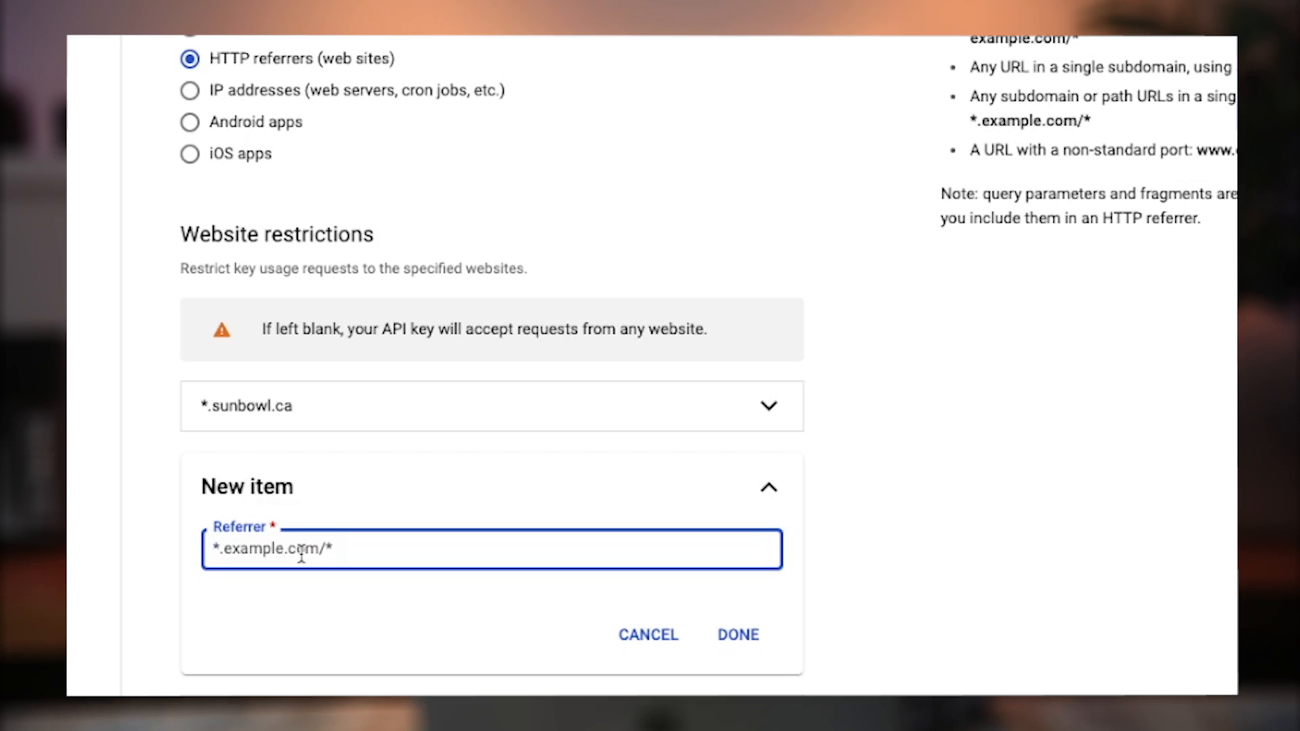
text(sunbowl-4)
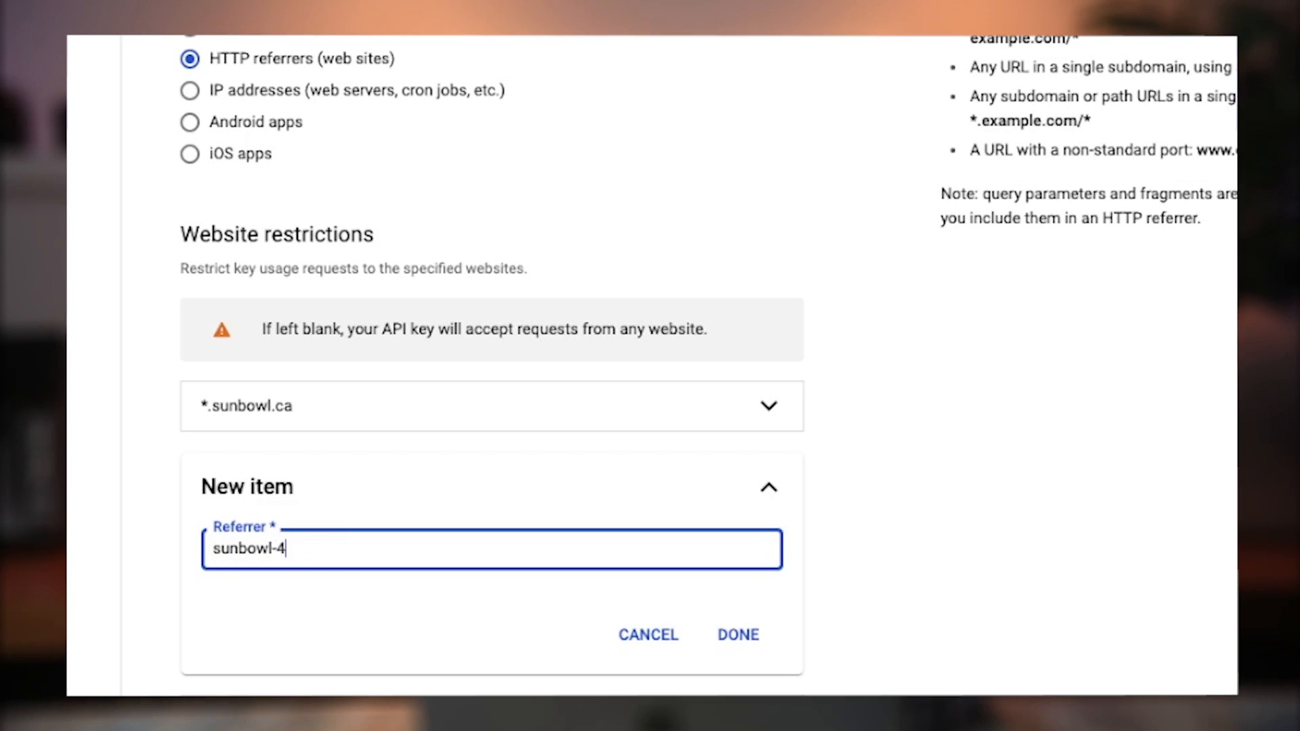
text(5.ms)
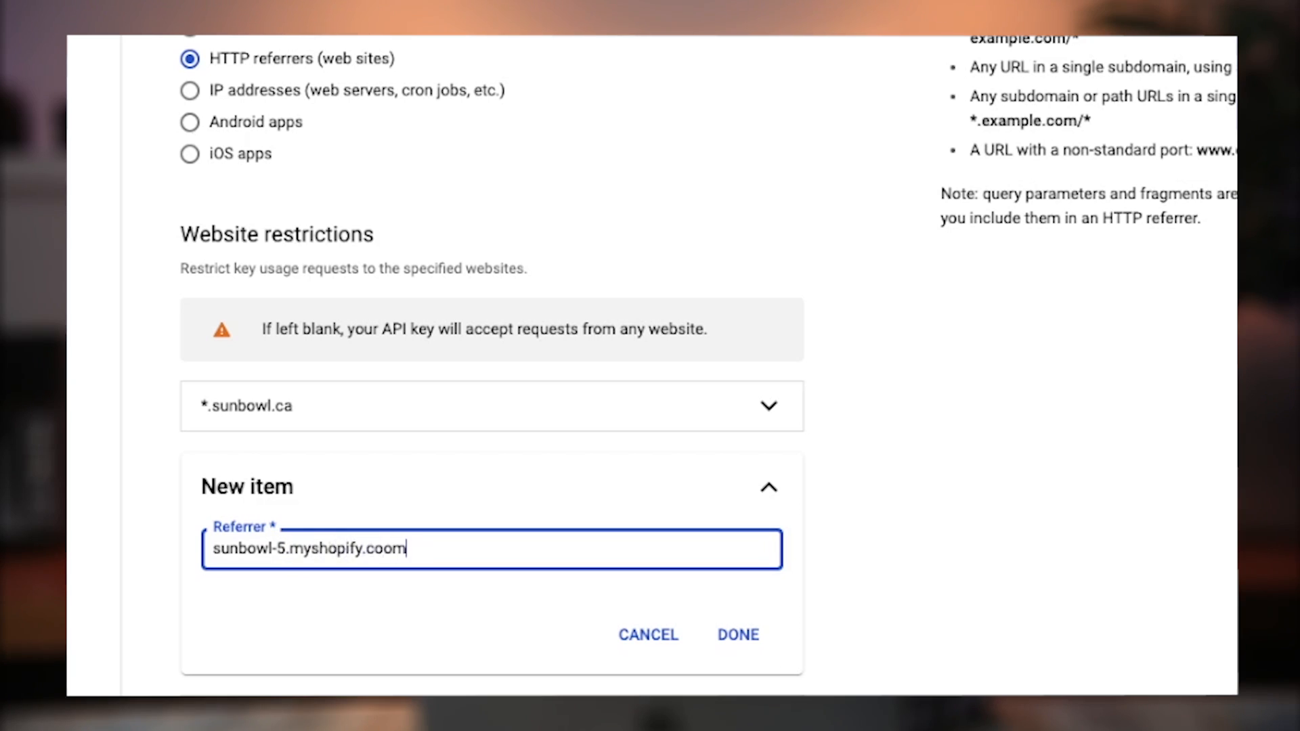
key(Backspace)
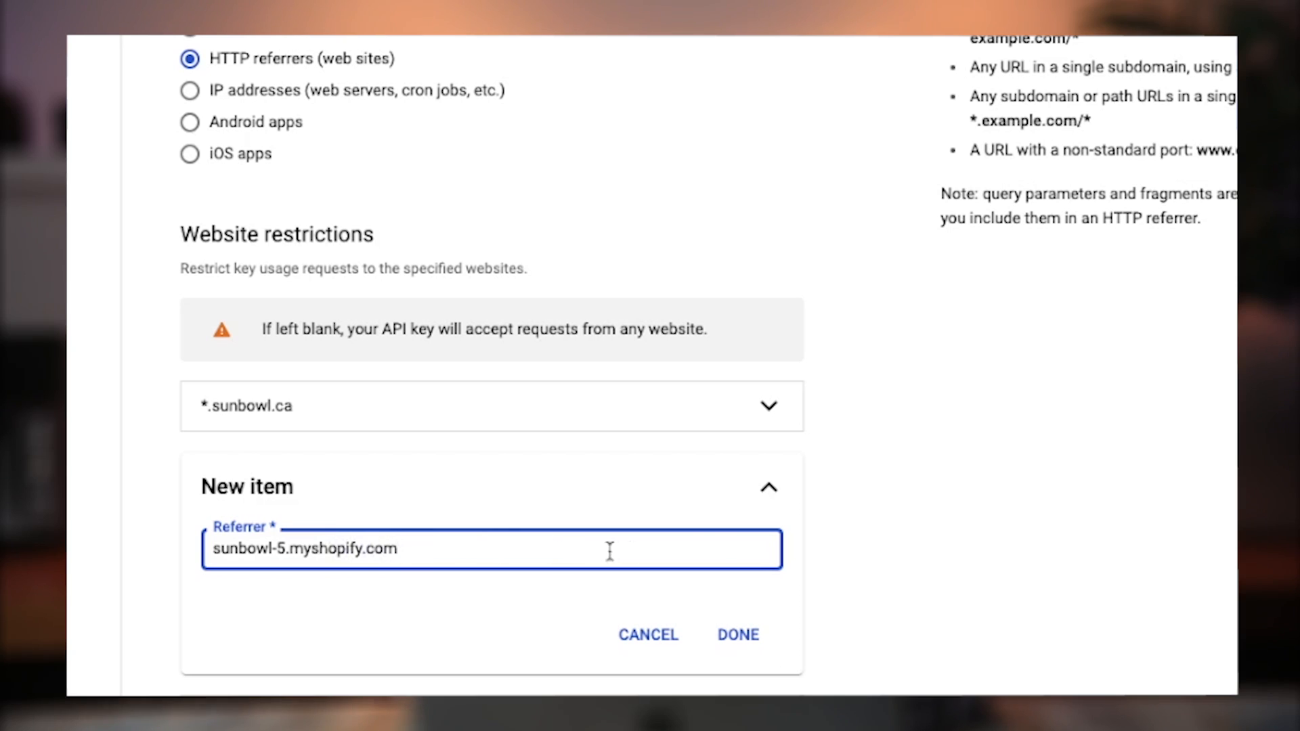
mouse_move(399, 616)
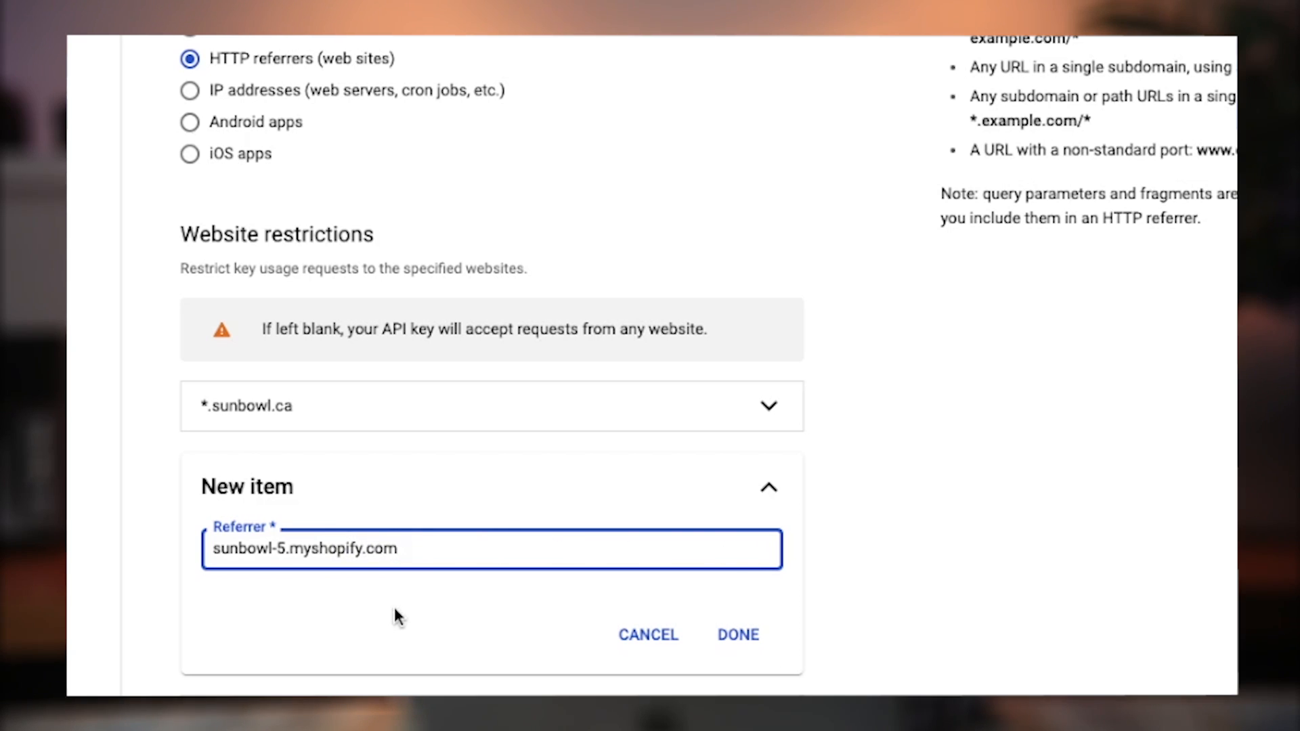
scroll(down, 3)
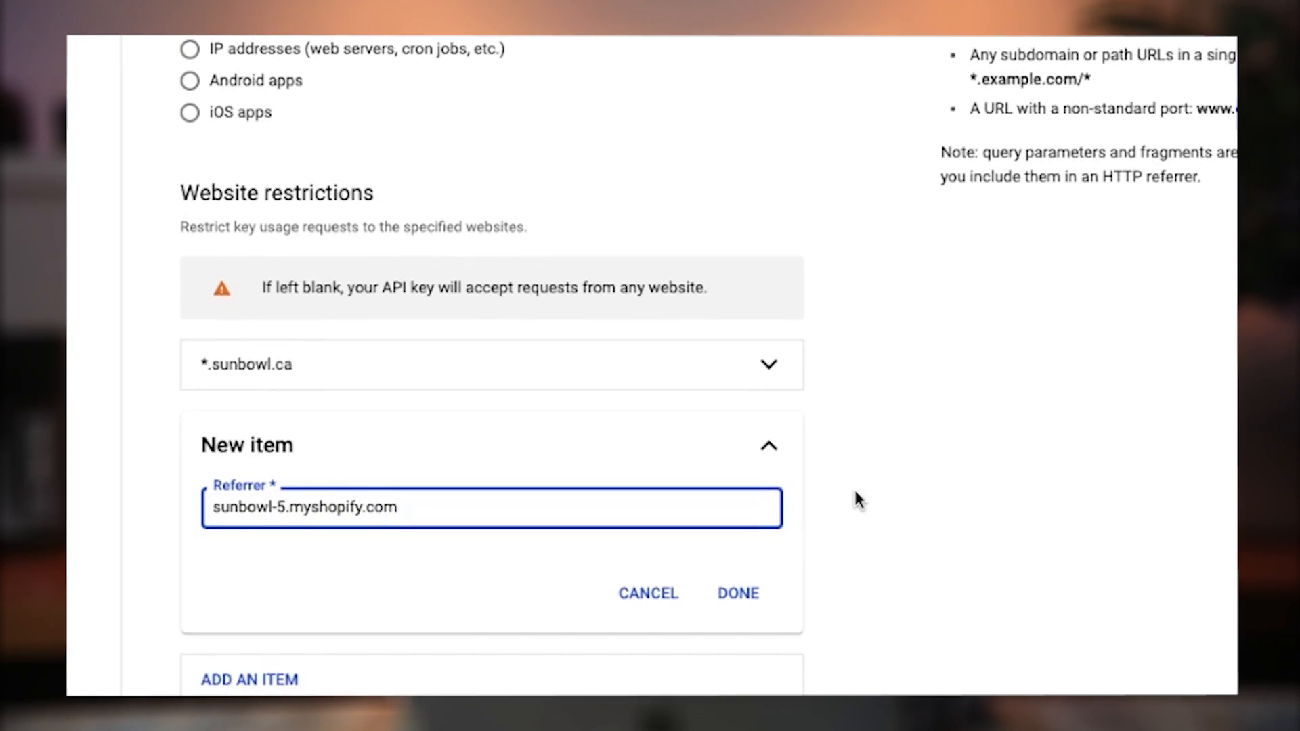
click(737, 593)
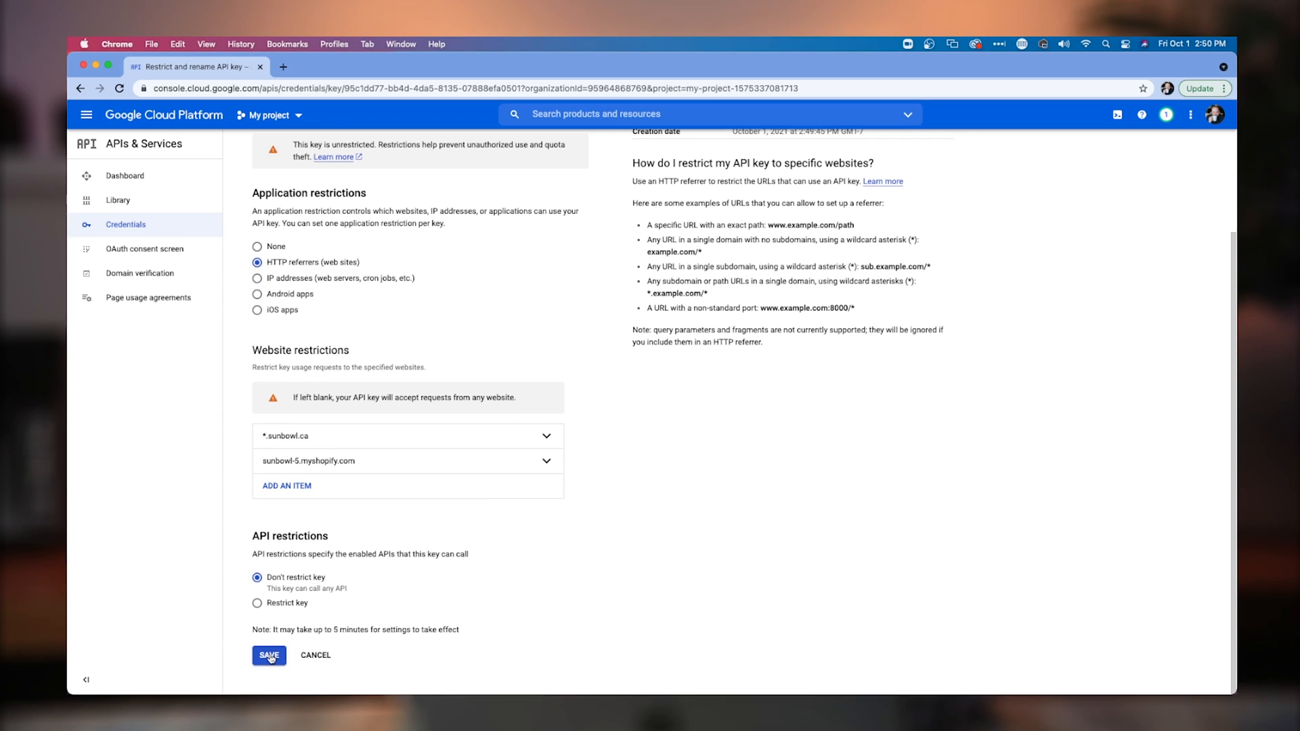
Save DEMO KEY's restrictions, copy its key value, and return to the Shopify theme editor.
click(269, 655)
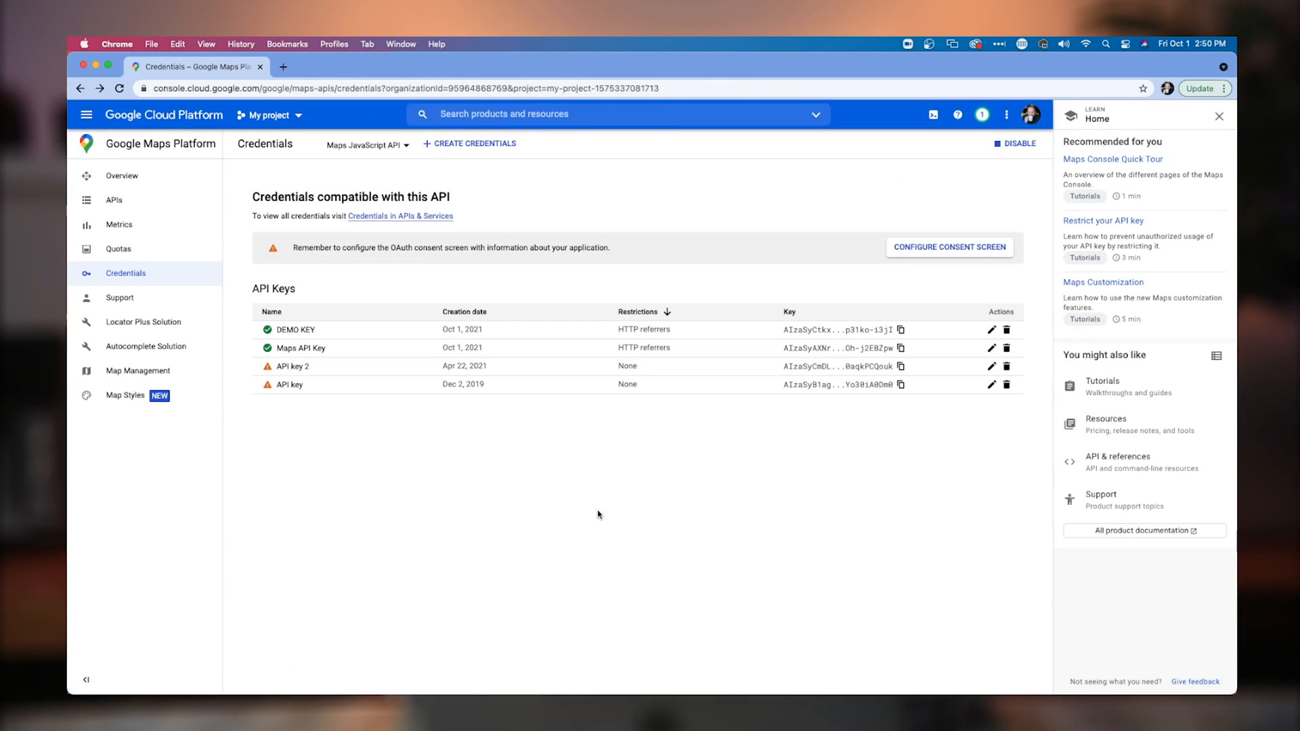
mouse_move(325, 359)
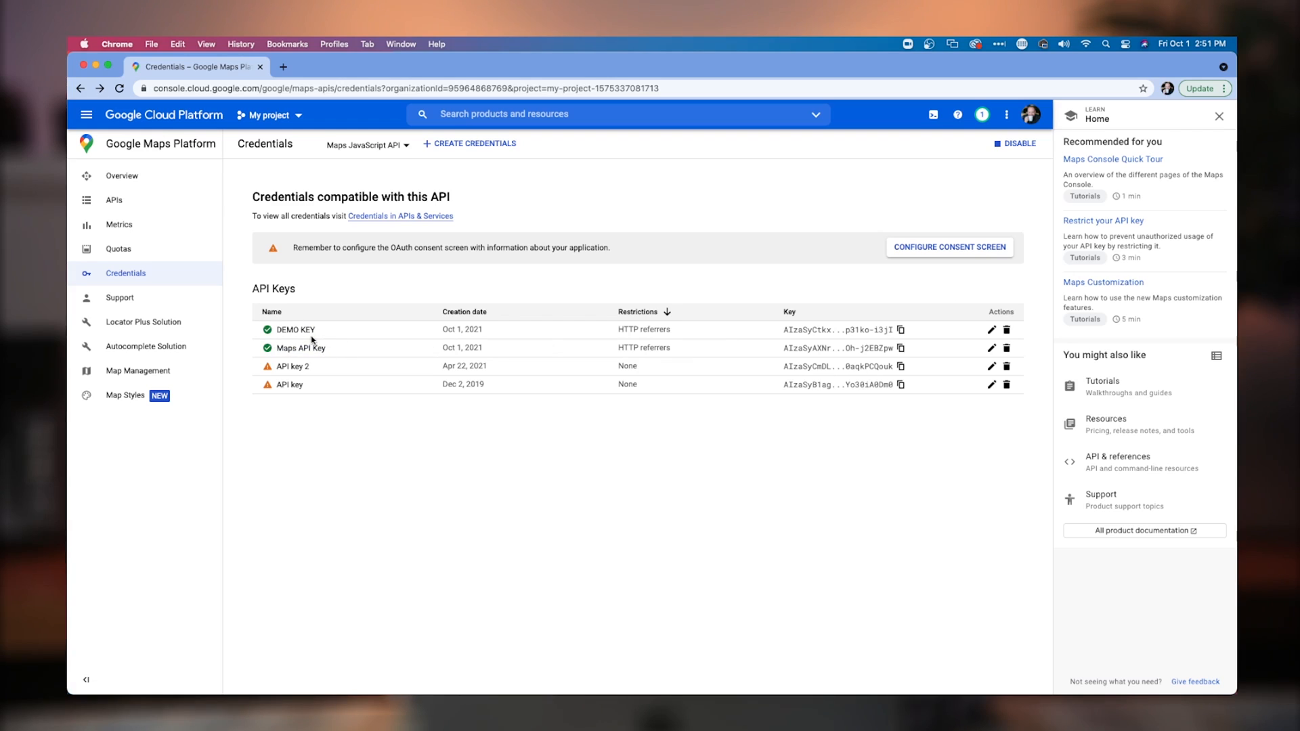
click(789, 311)
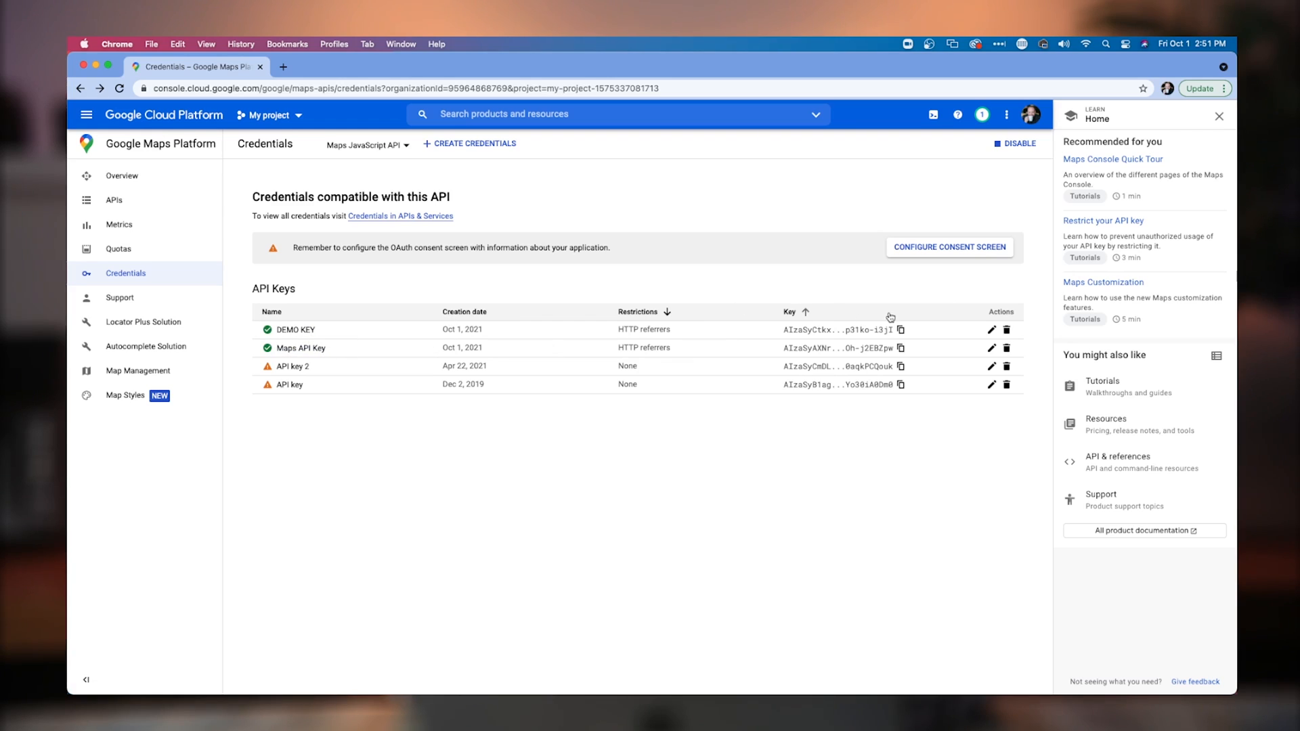
click(901, 329)
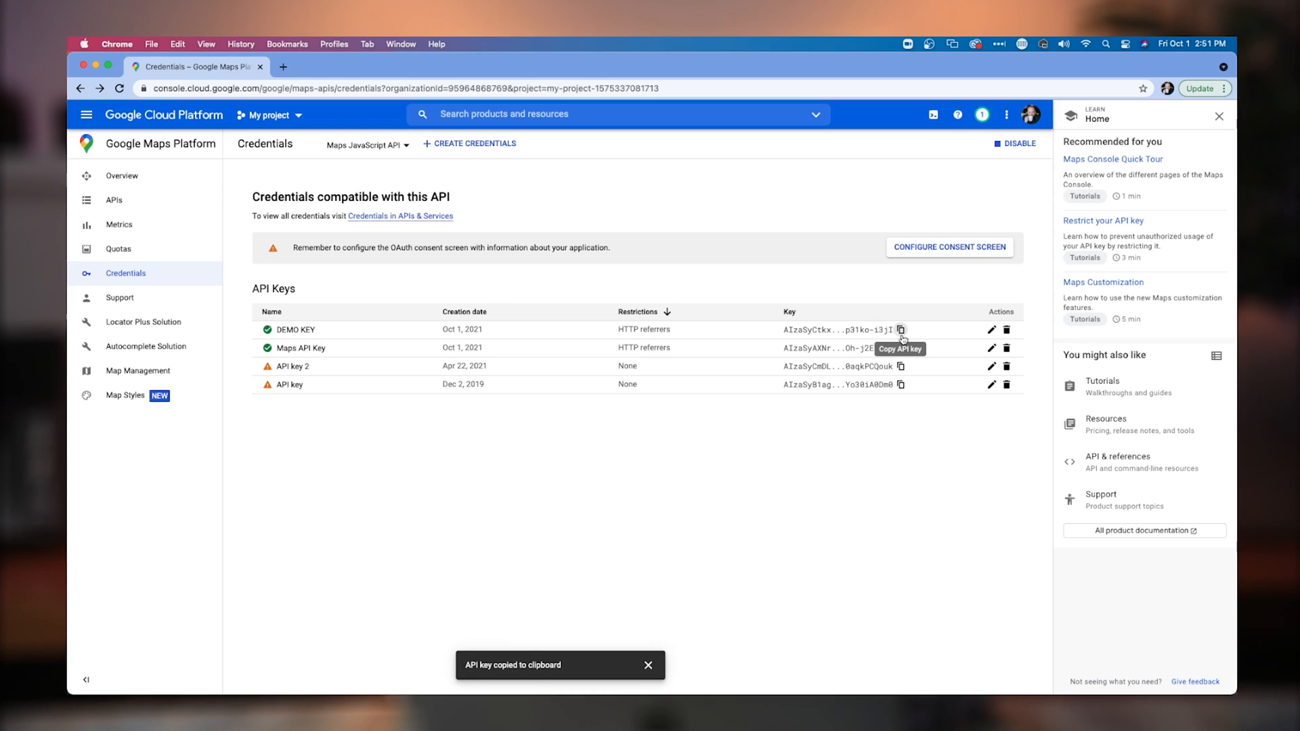
mouse_move(624, 195)
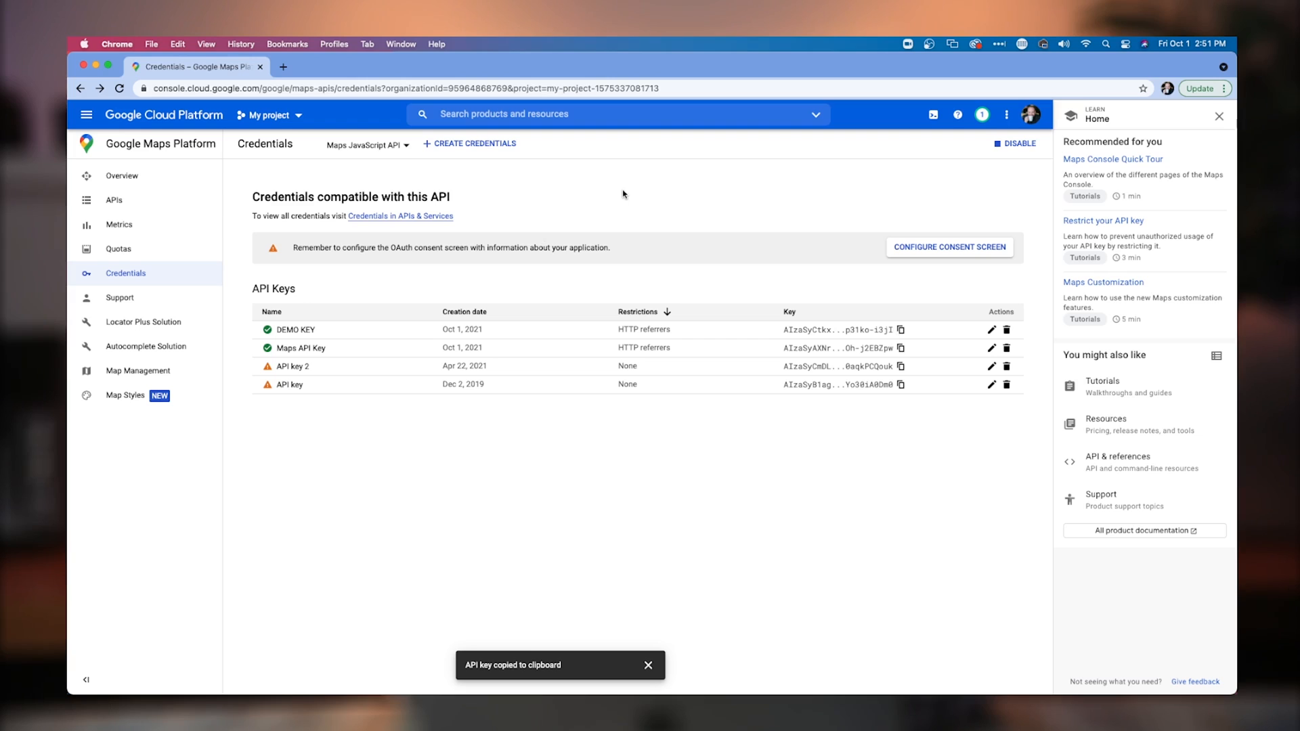
click(650, 665)
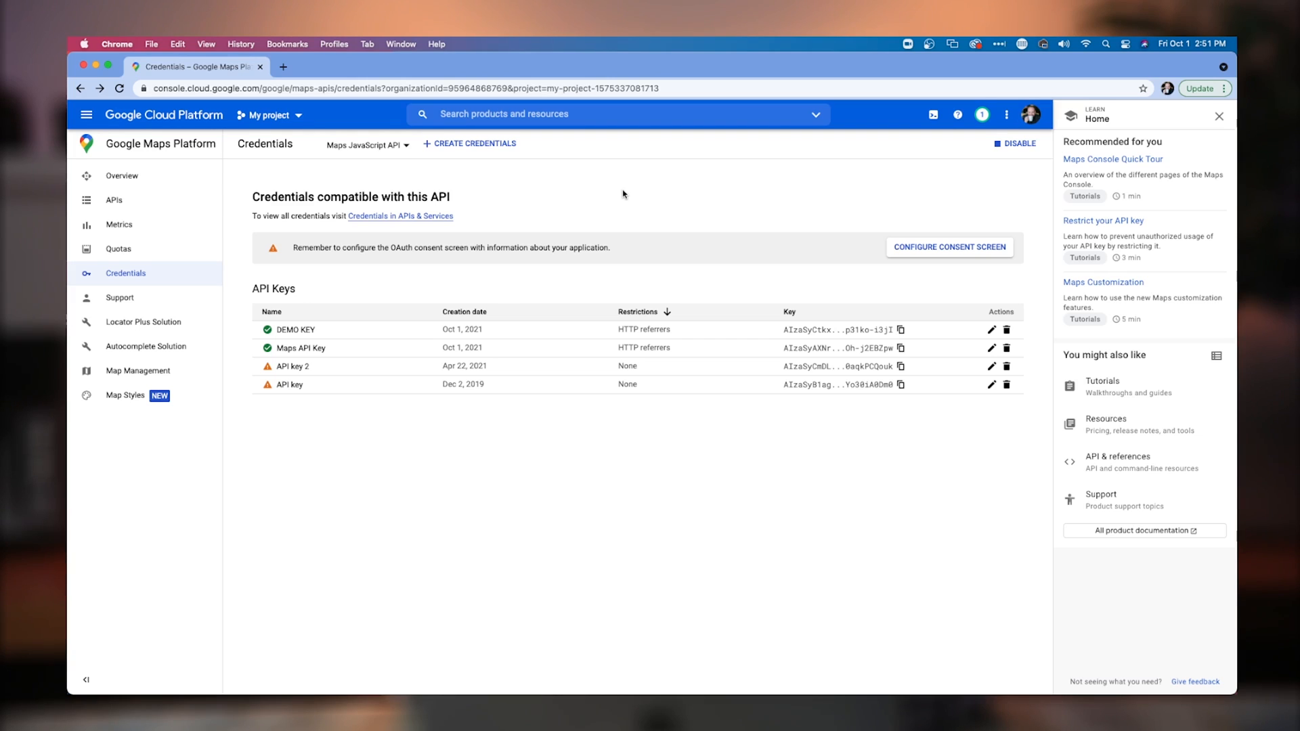
click(340, 67)
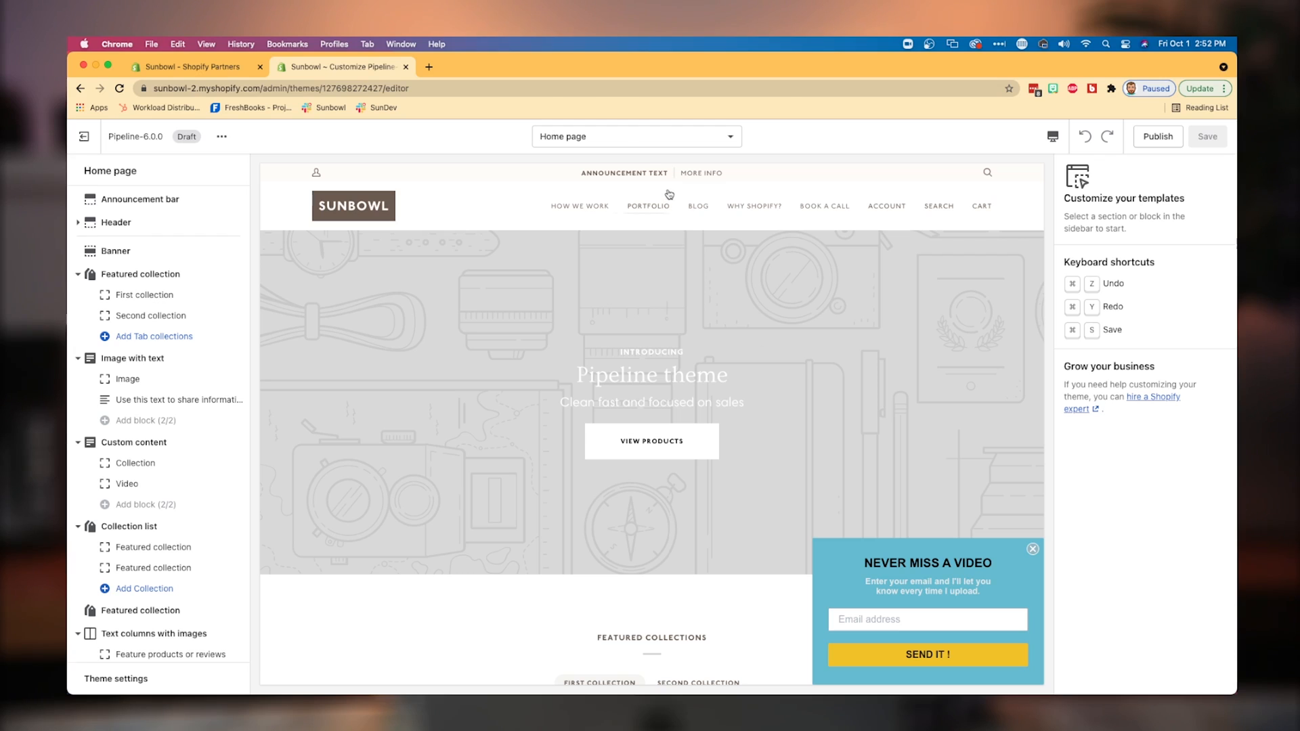
Switch the theme customizer to the contact page template.
click(635, 136)
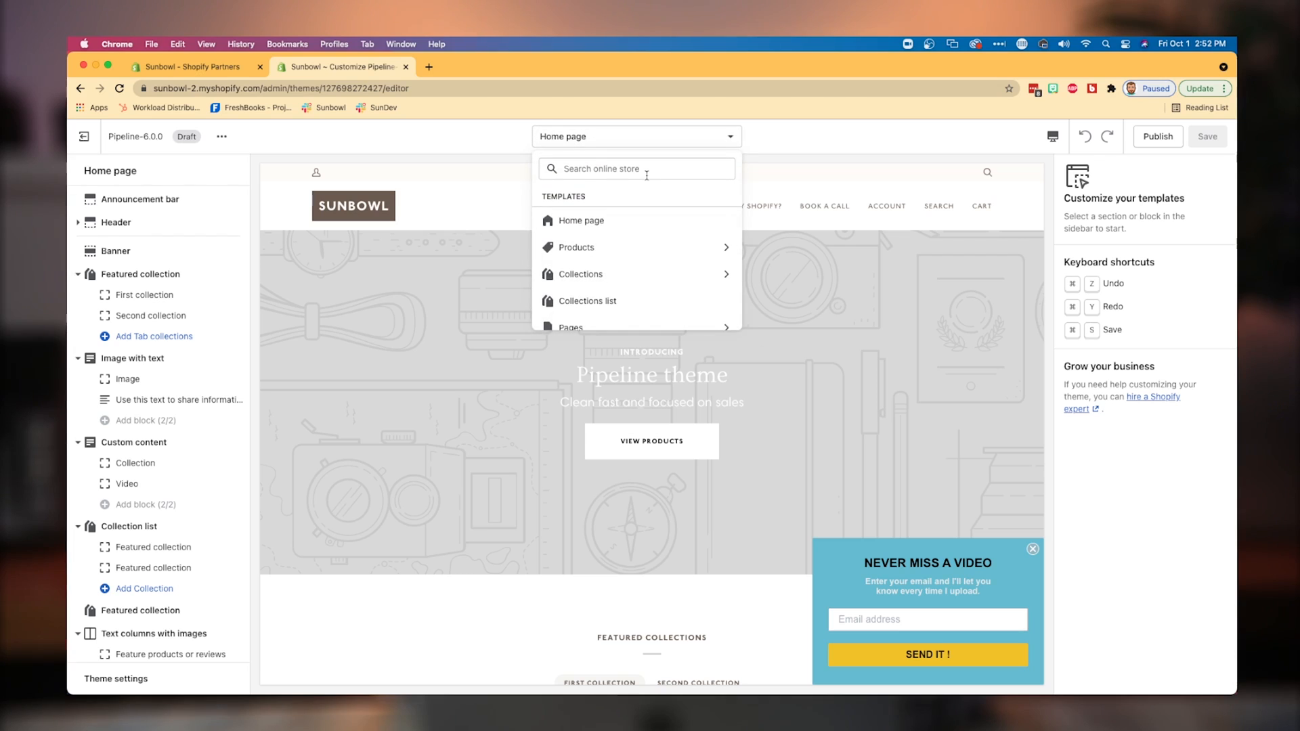
text(contact)
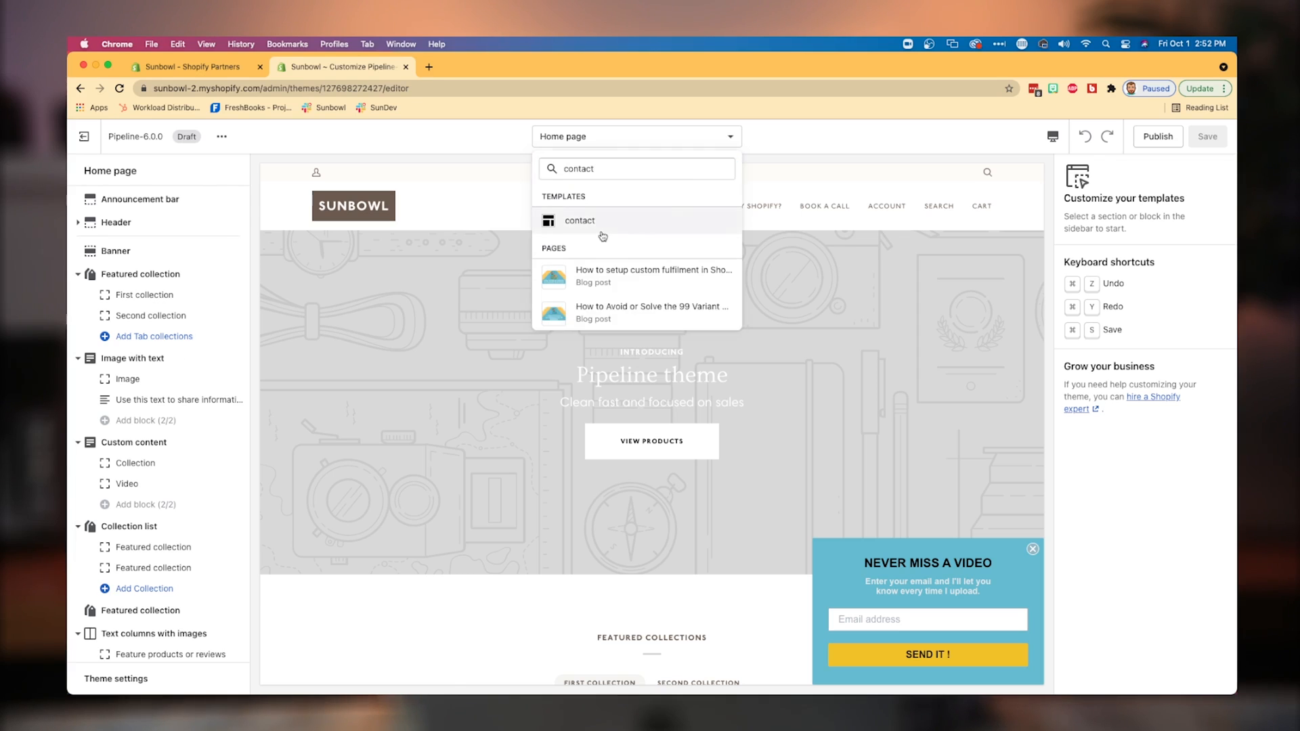
click(580, 219)
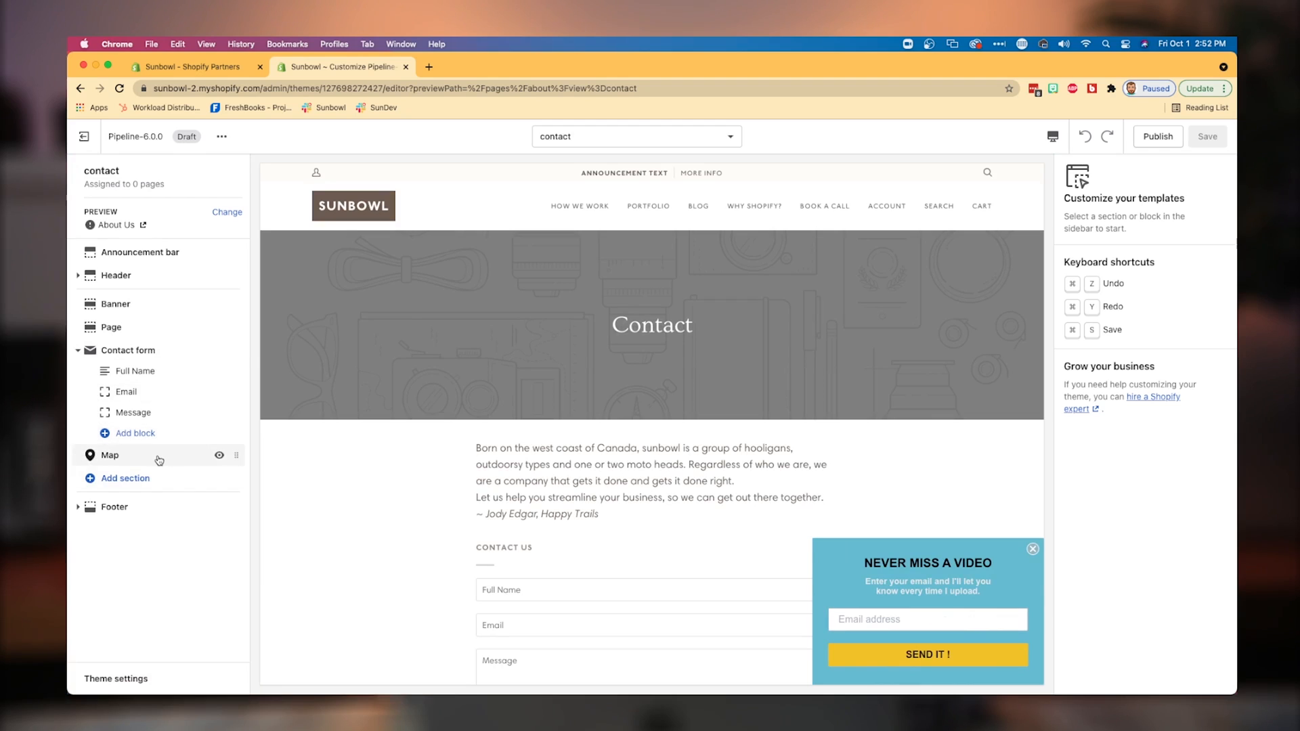
Open the contact page's Map section settings and scroll toward the Google Maps API key field.
click(108, 455)
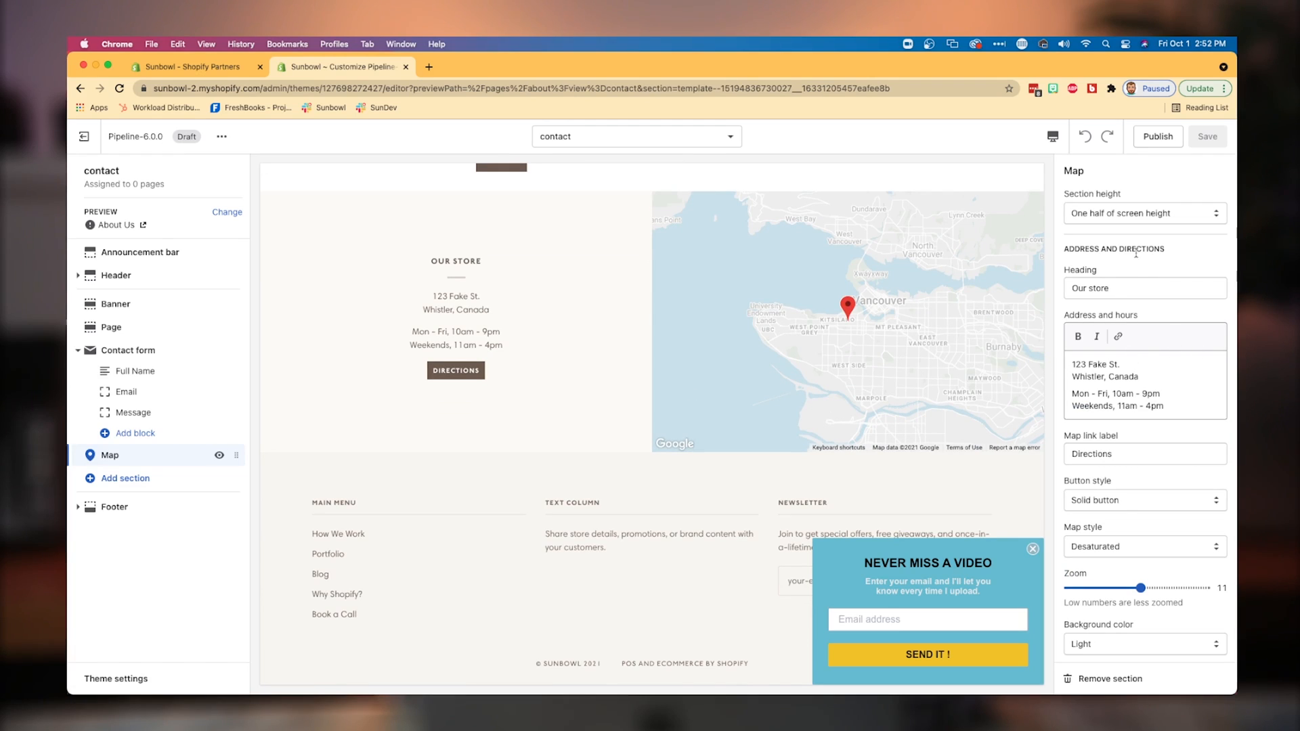
scroll(down, 3)
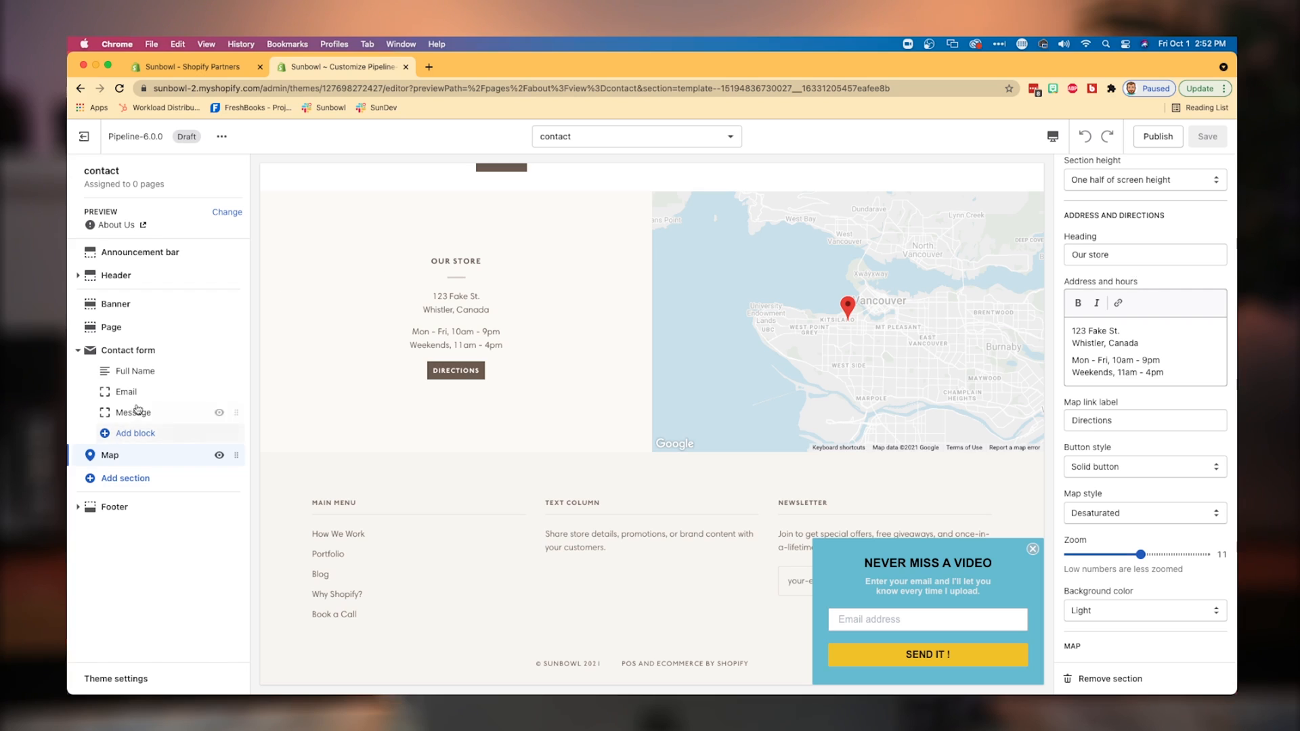
scroll(down, 3)
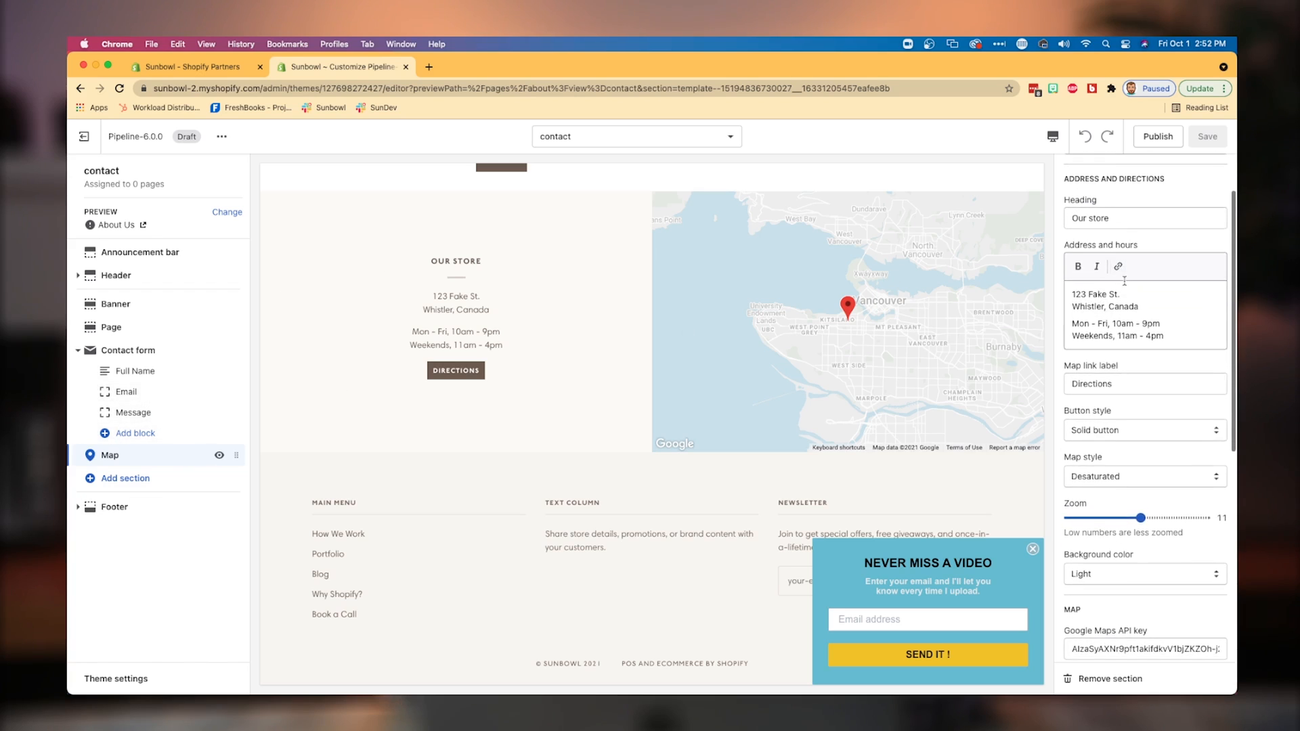
scroll(down, 3)
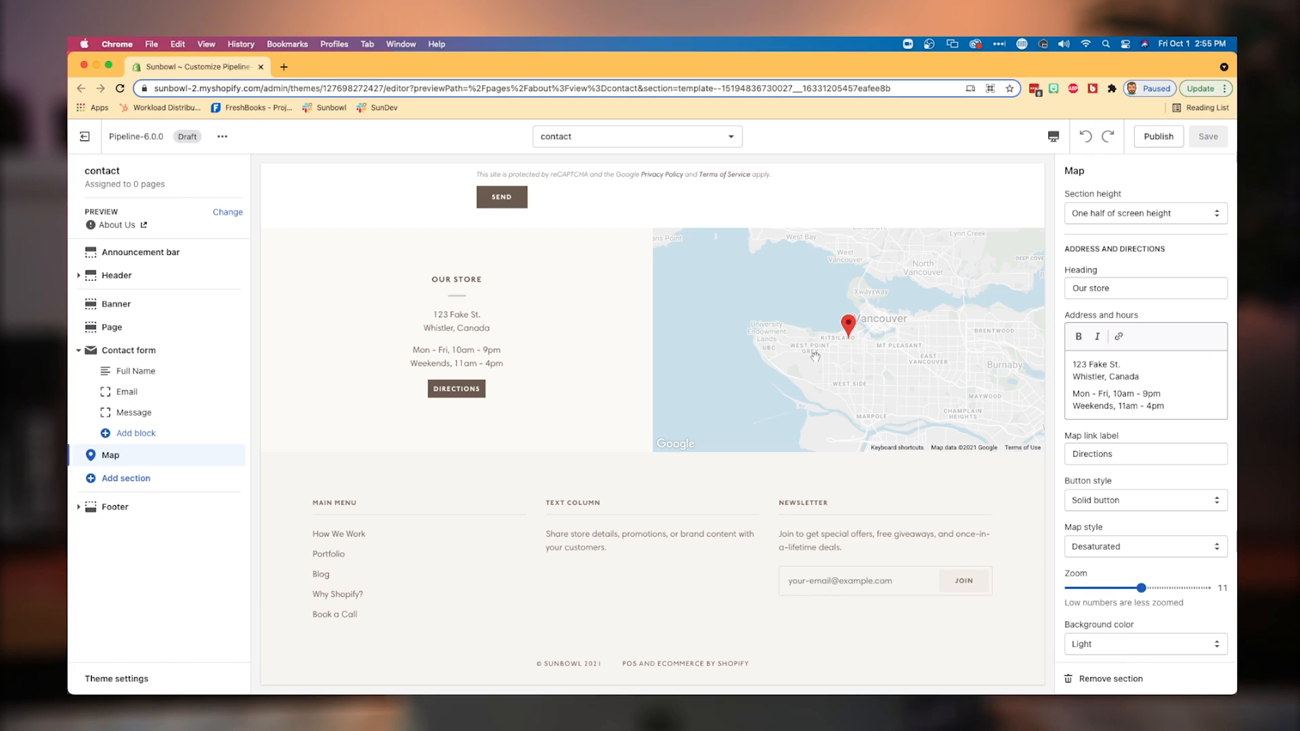
mouse_move(790, 363)
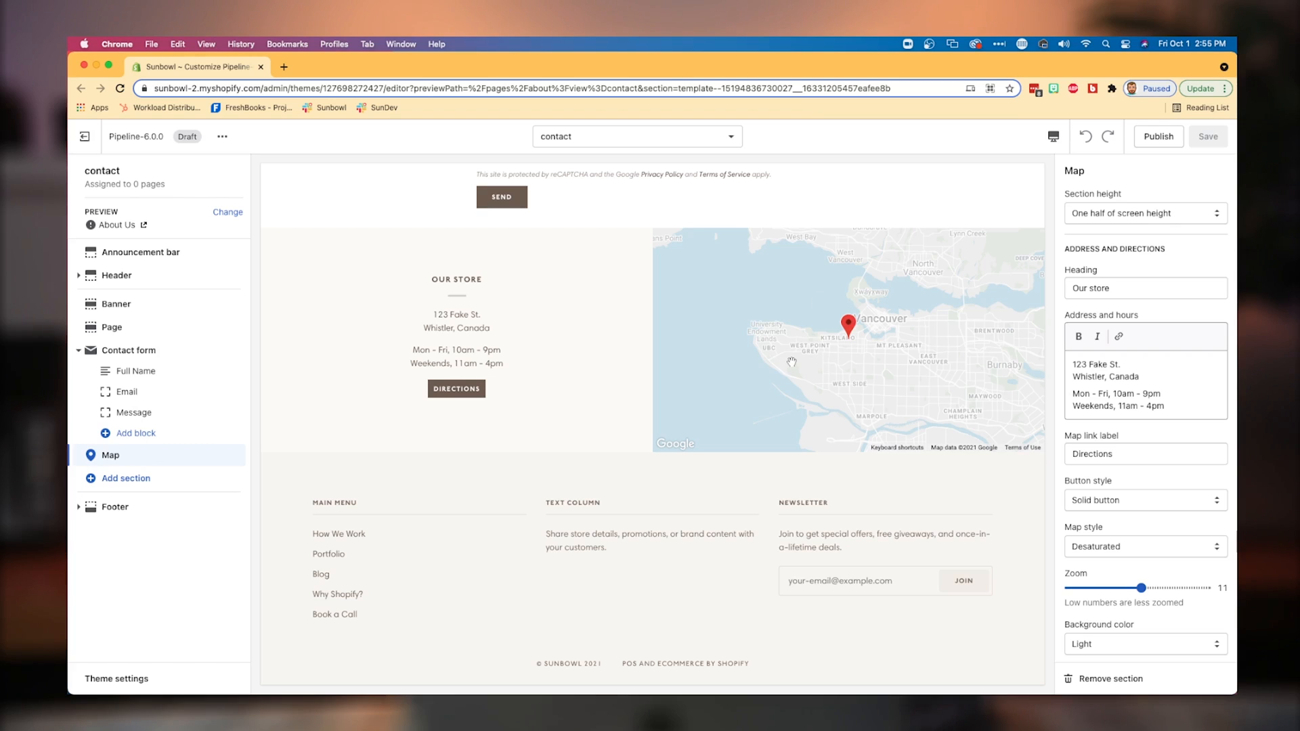